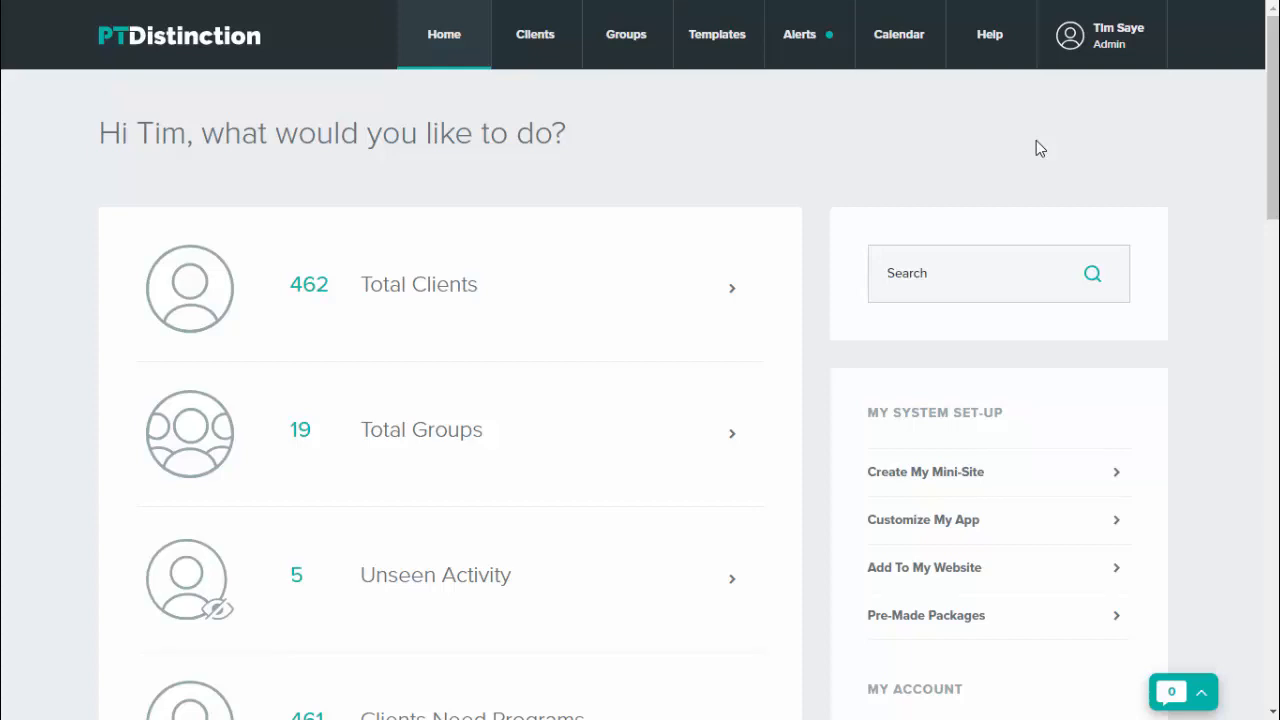
mouse_move(896, 166)
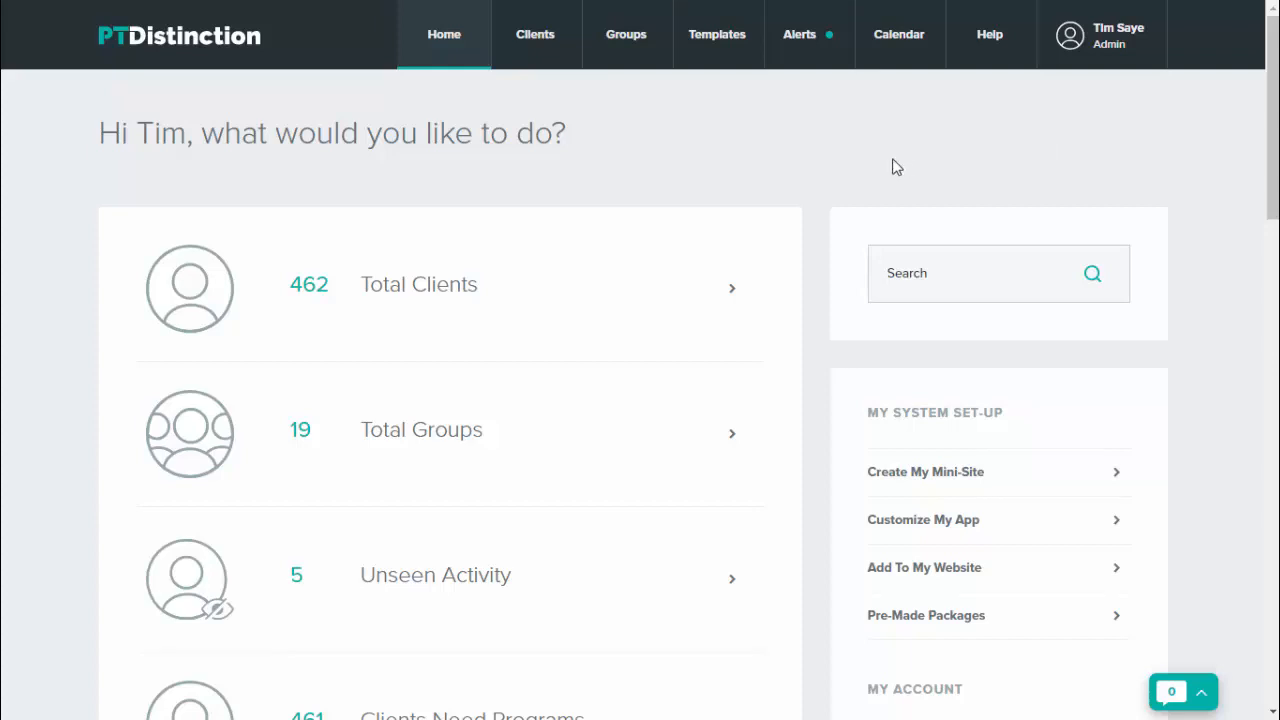
Go to Templates and choose the Custom Exercises list
scroll("down", 3)
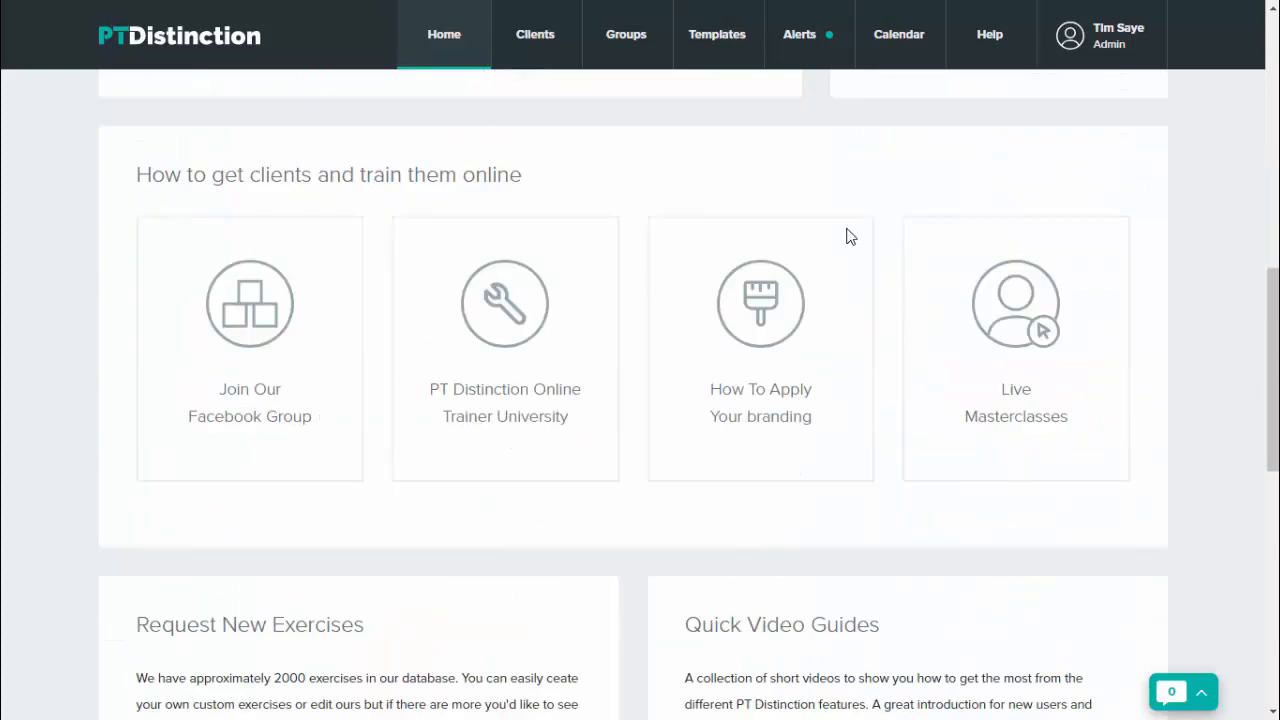
scroll("down", 3)
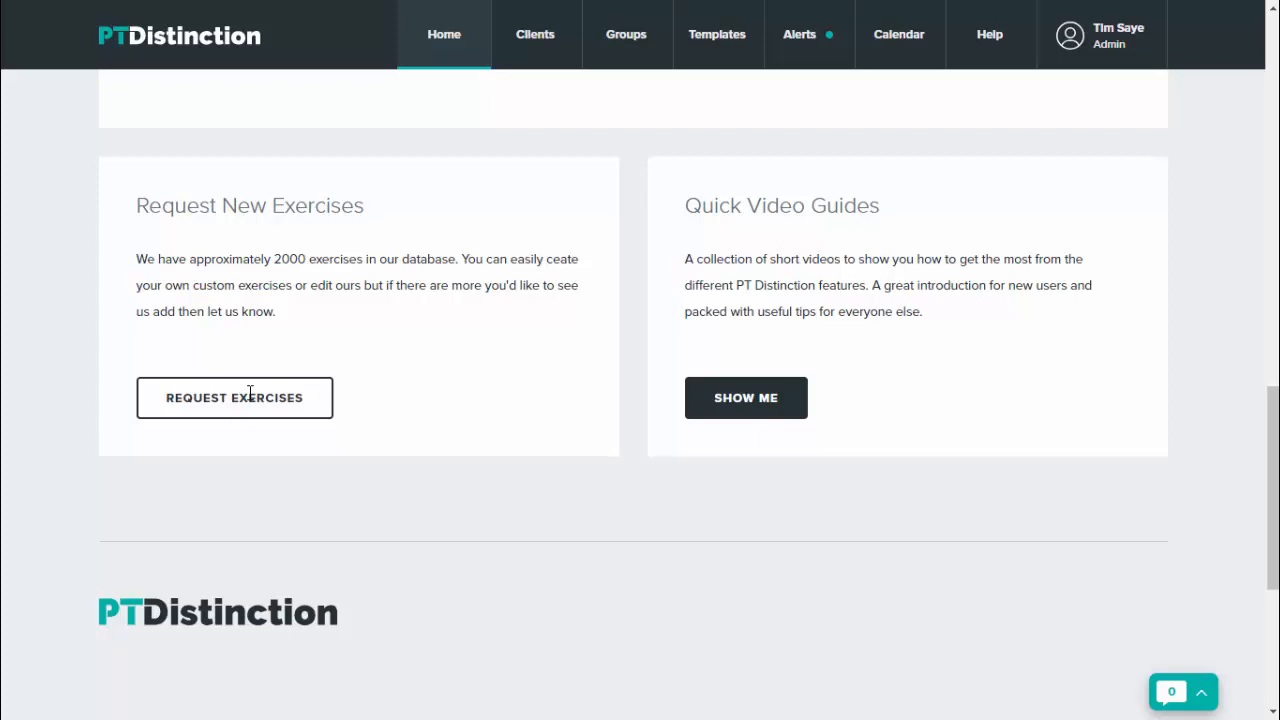
scroll("up", 3)
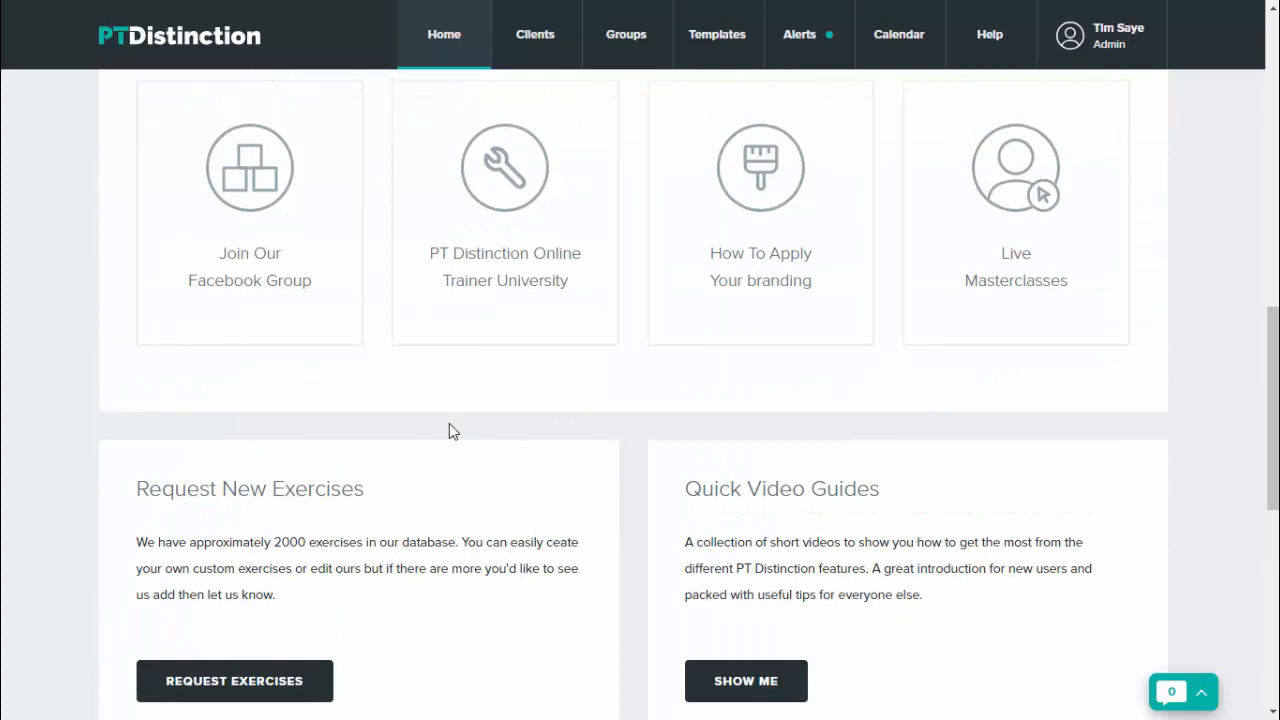
scroll("up", 3)
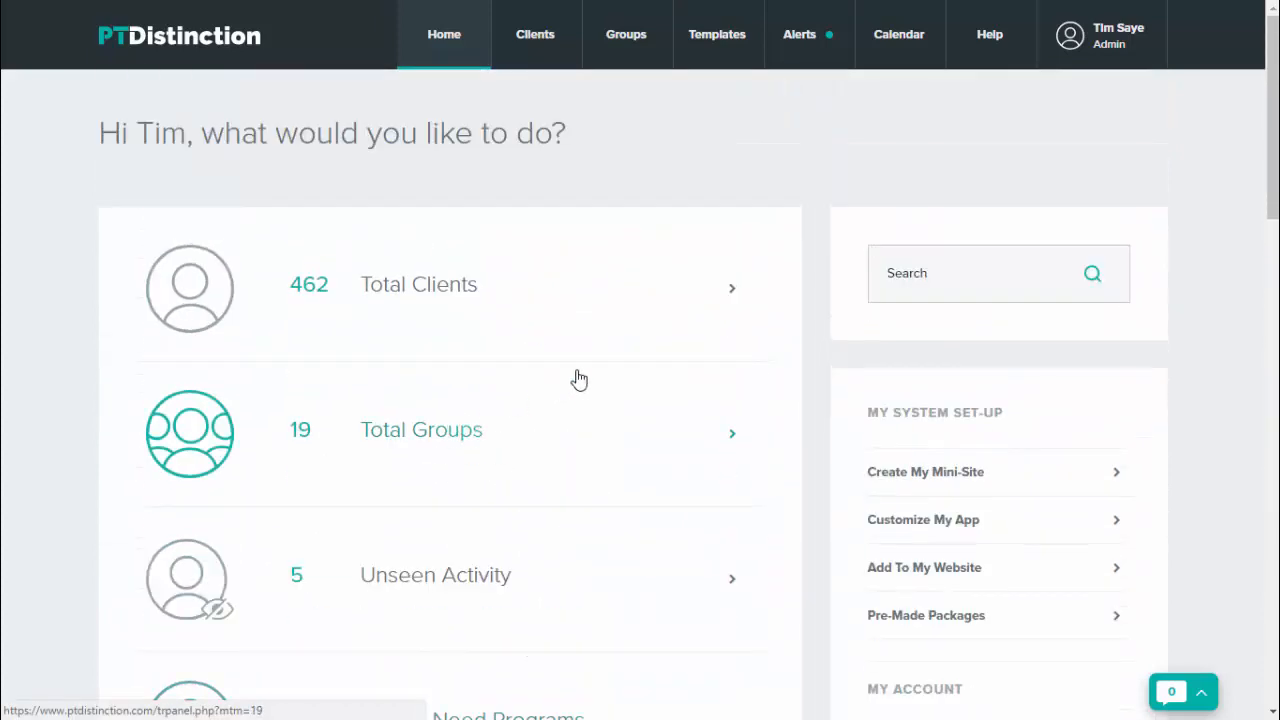
mouse_move(625, 310)
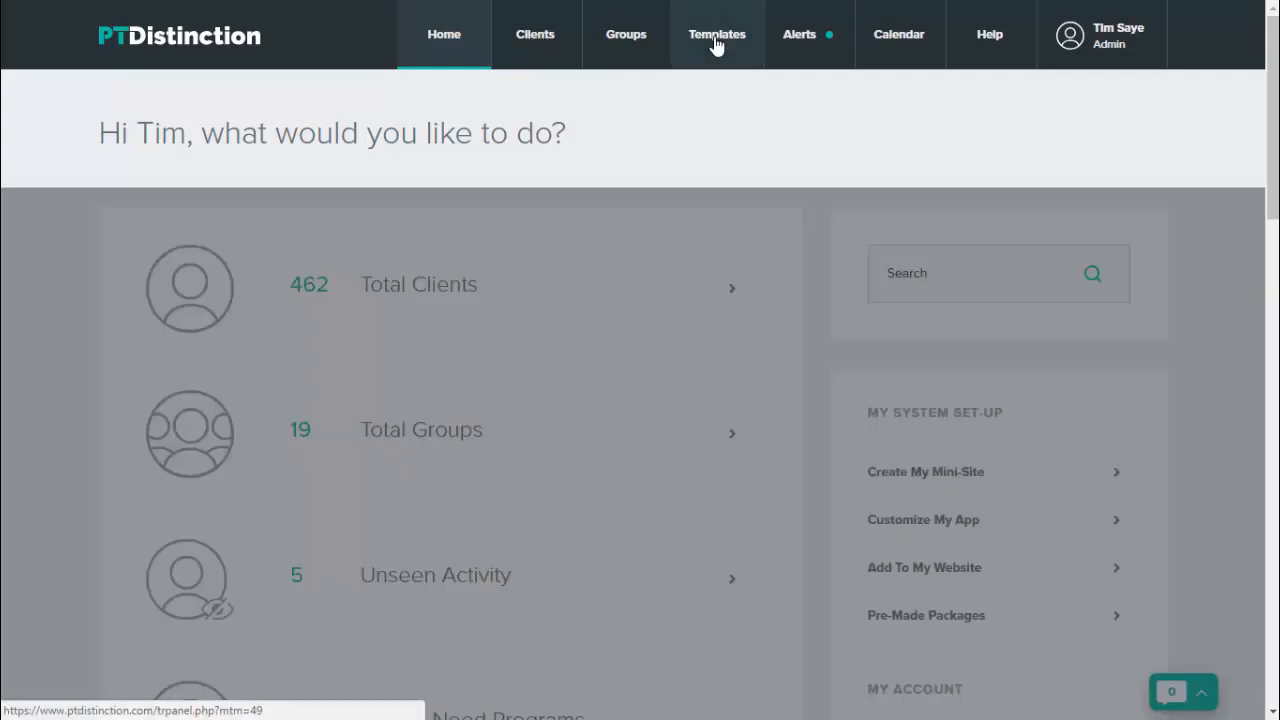
left_click(716, 34)
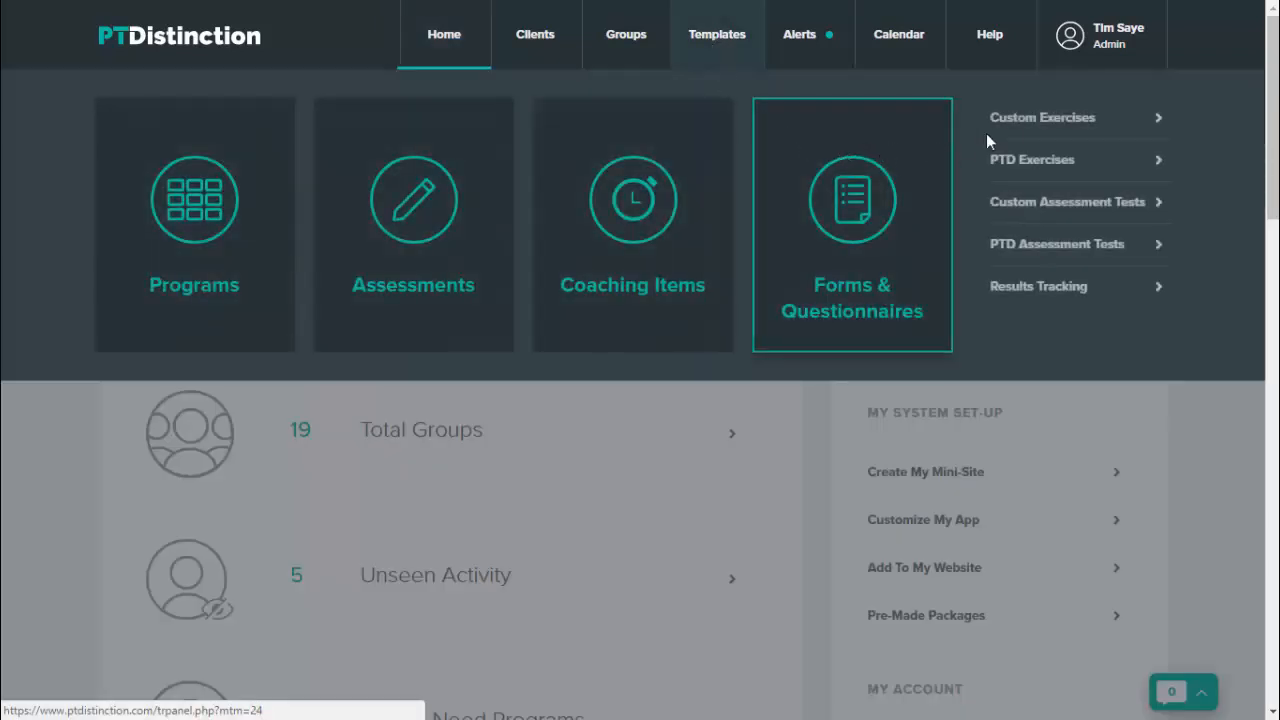
left_click(1046, 117)
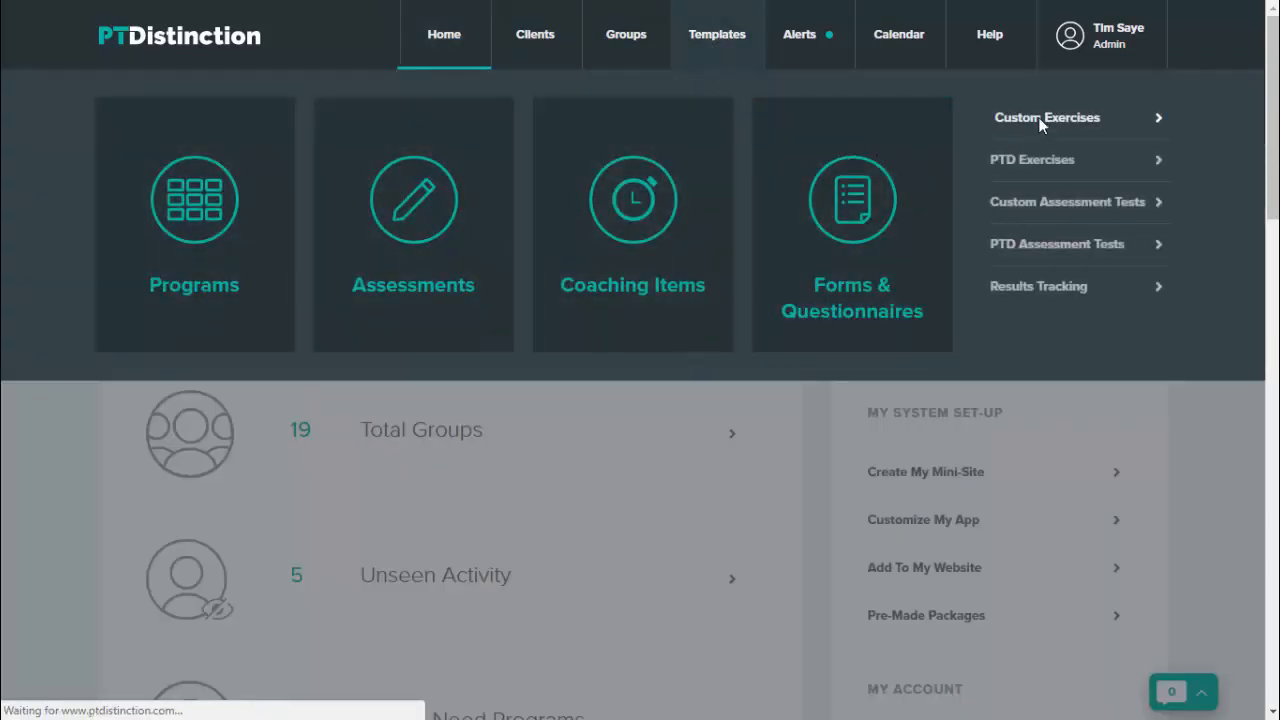
left_click(1047, 117)
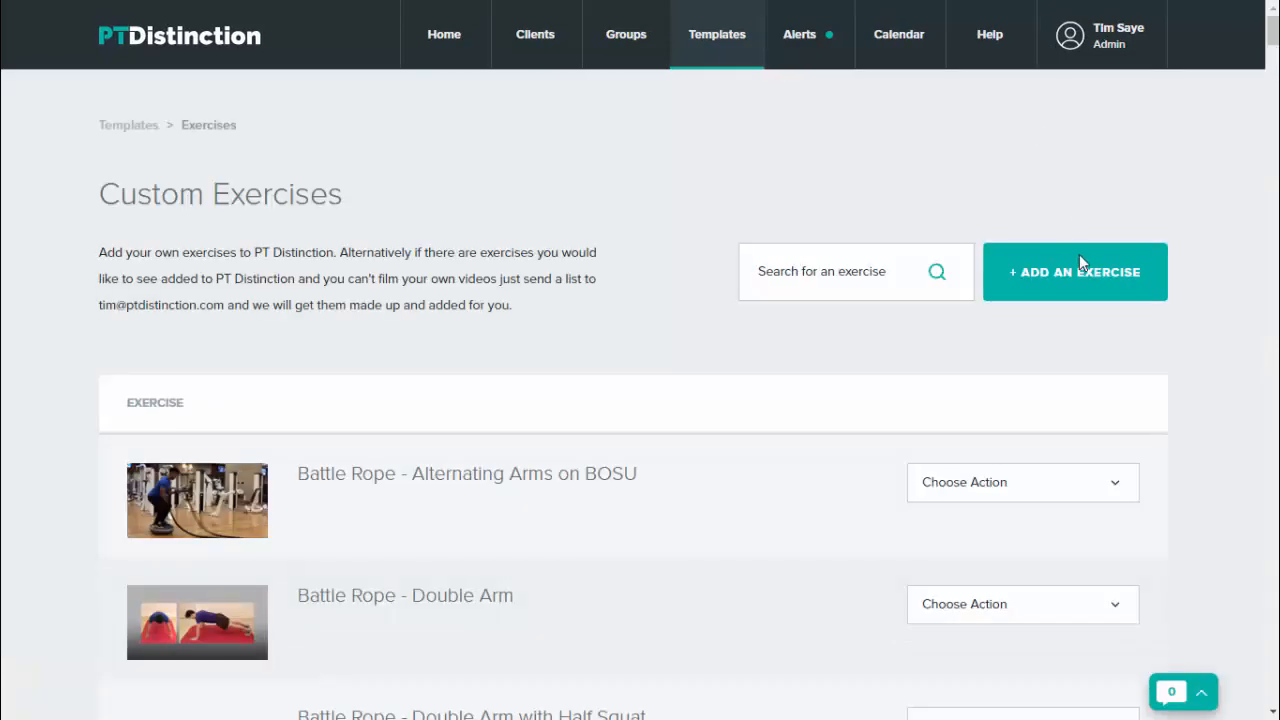
Add a new custom exercise and name it 'Sprint'
left_click(1074, 271)
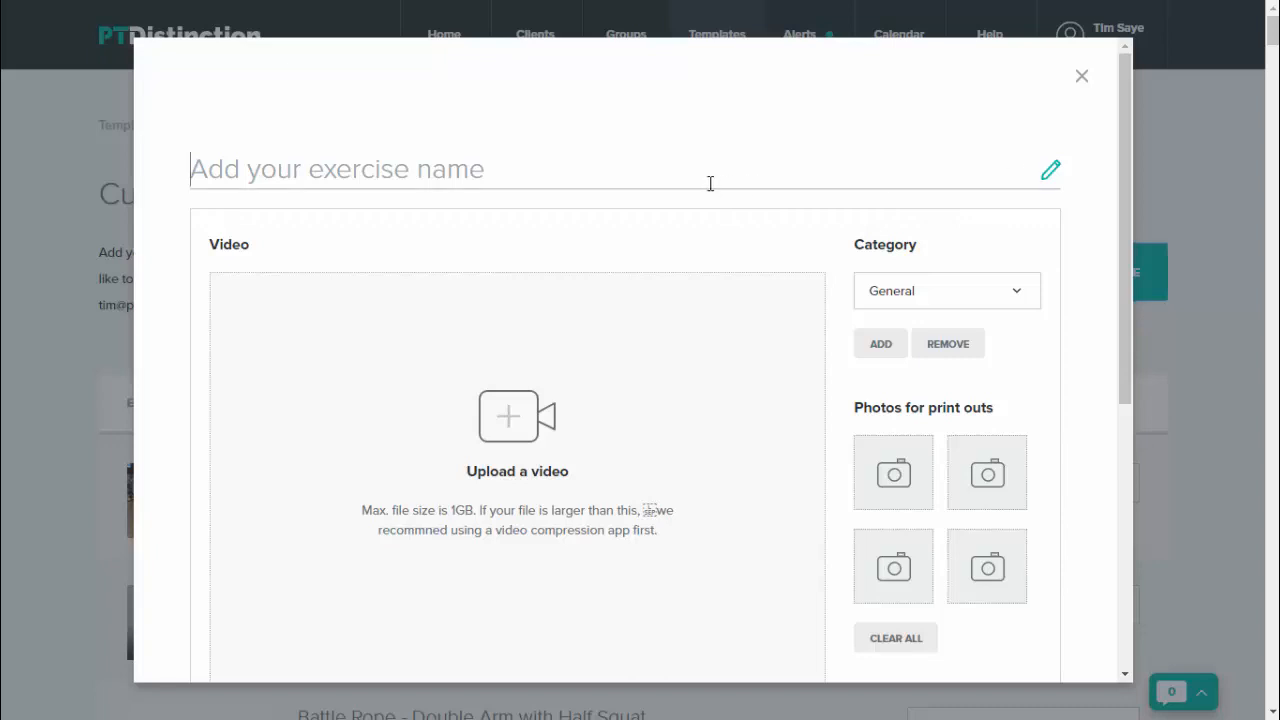
type("Sp")
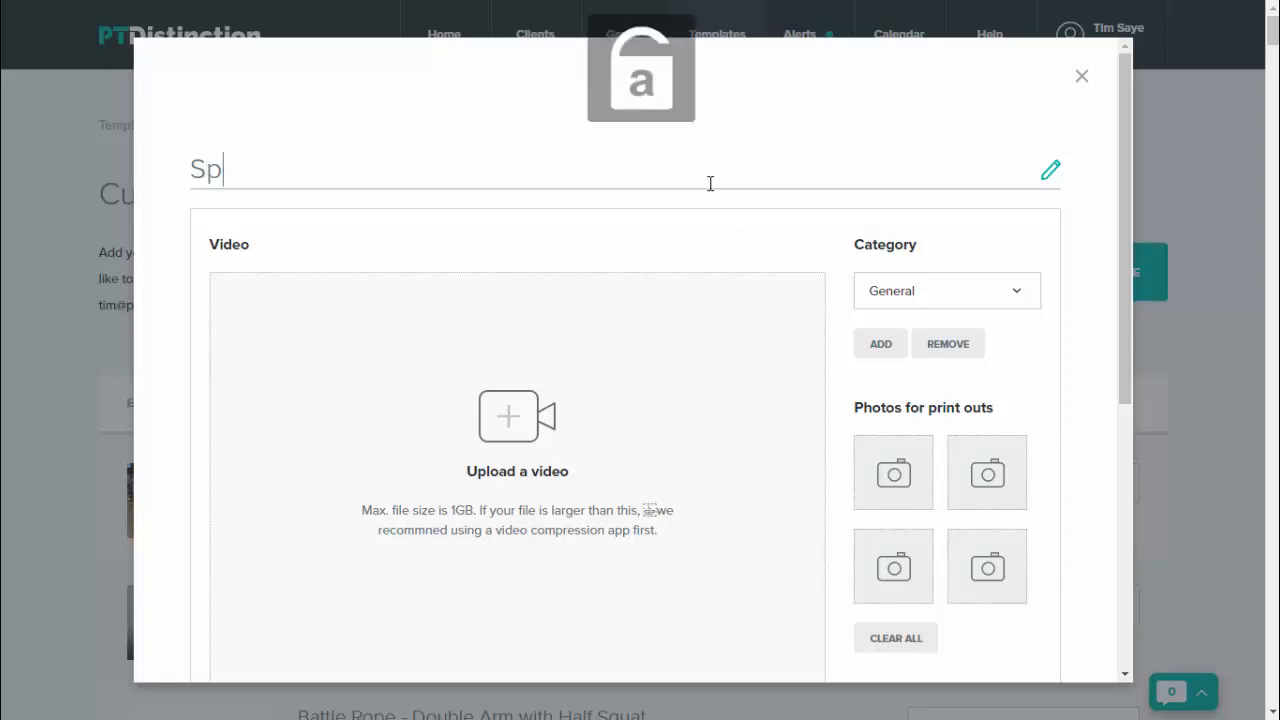
type("rint")
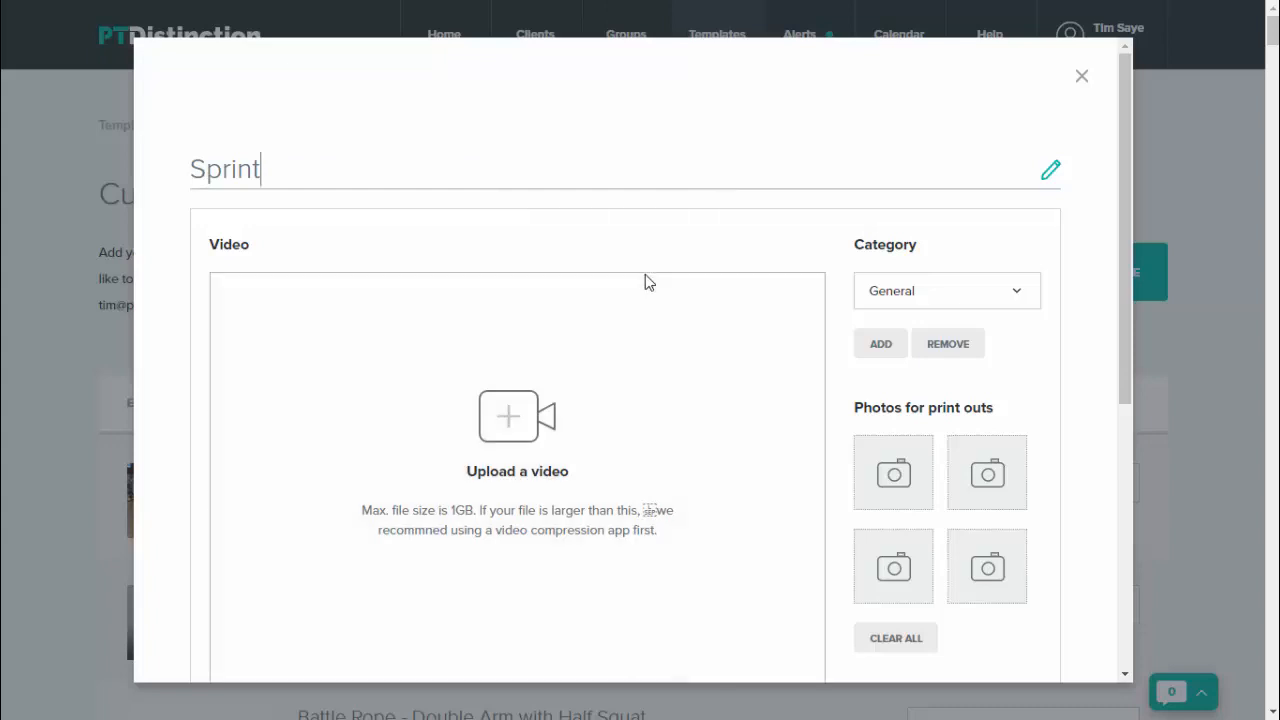
scroll("down", 3)
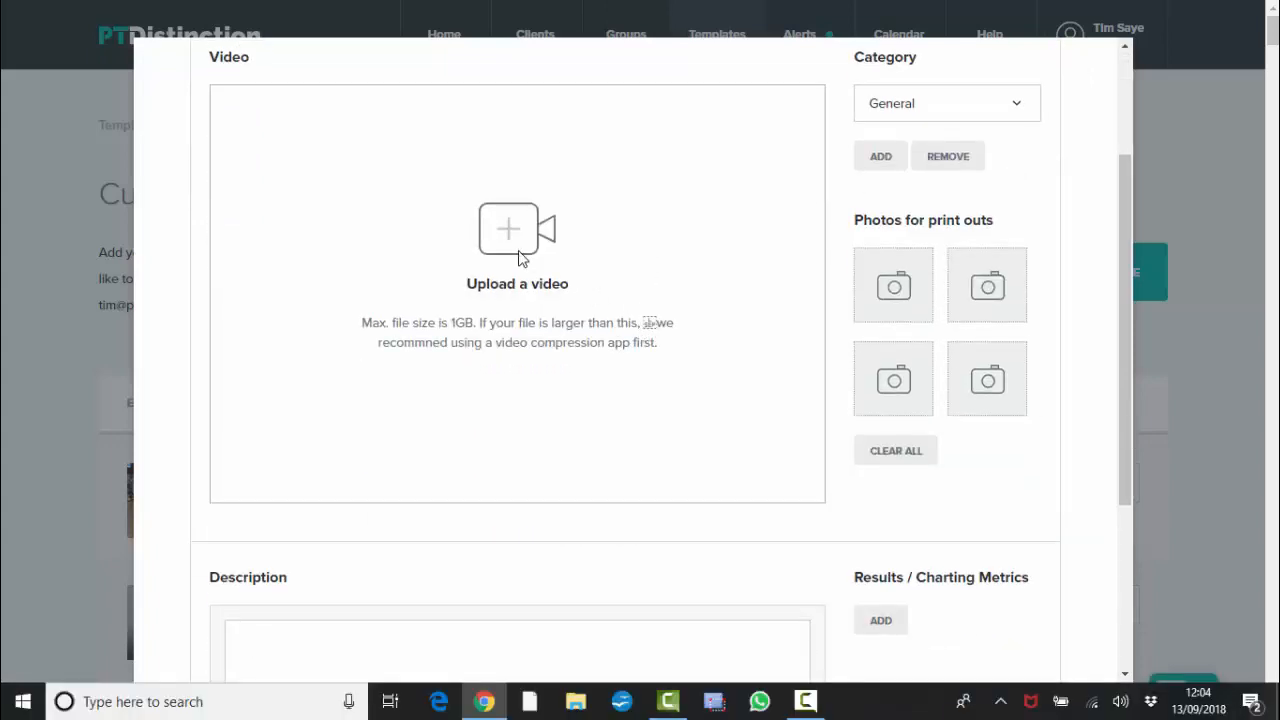
Upload '20 Meter Sprint.mp4' as the exercise video
left_click(517, 230)
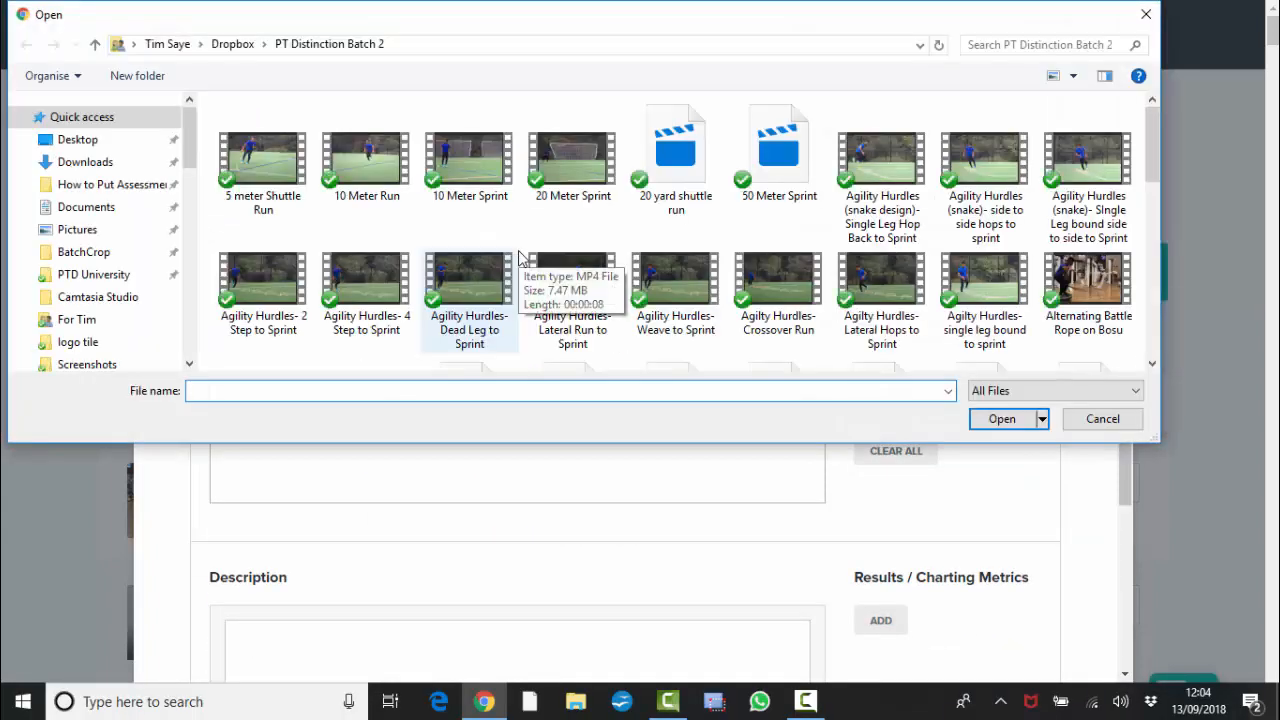
left_click(572, 150)
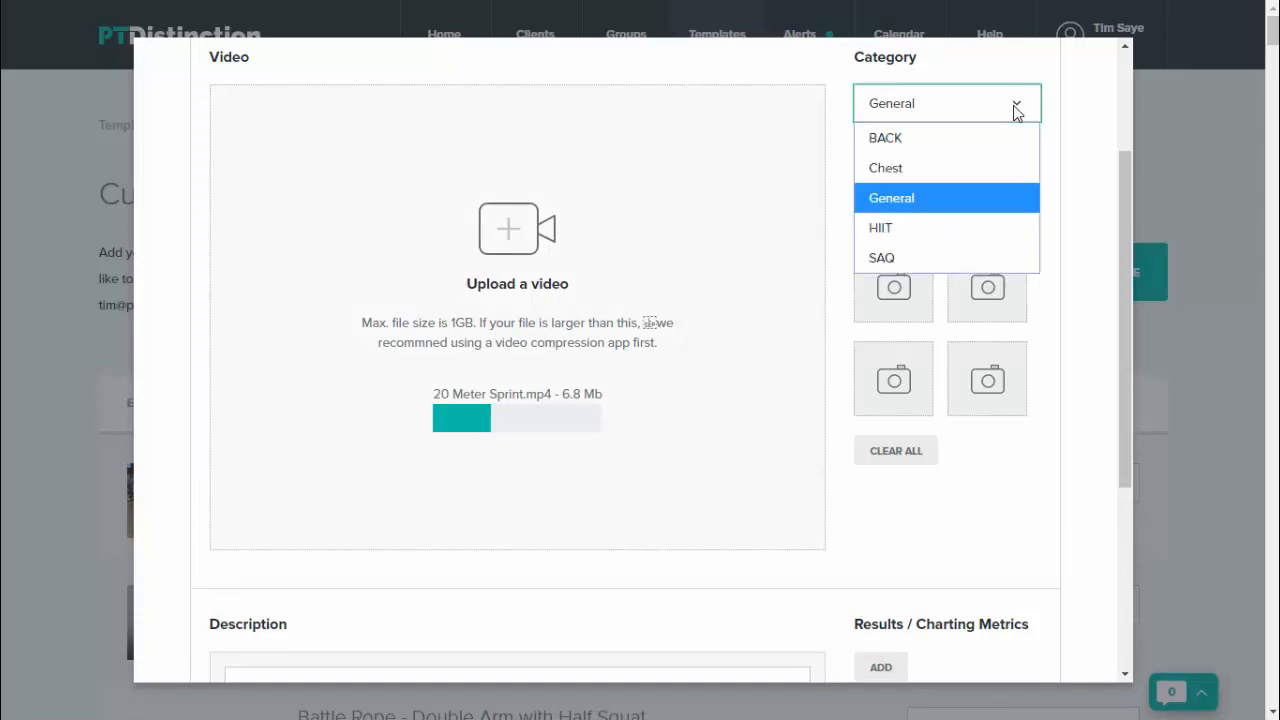
mouse_move(945, 238)
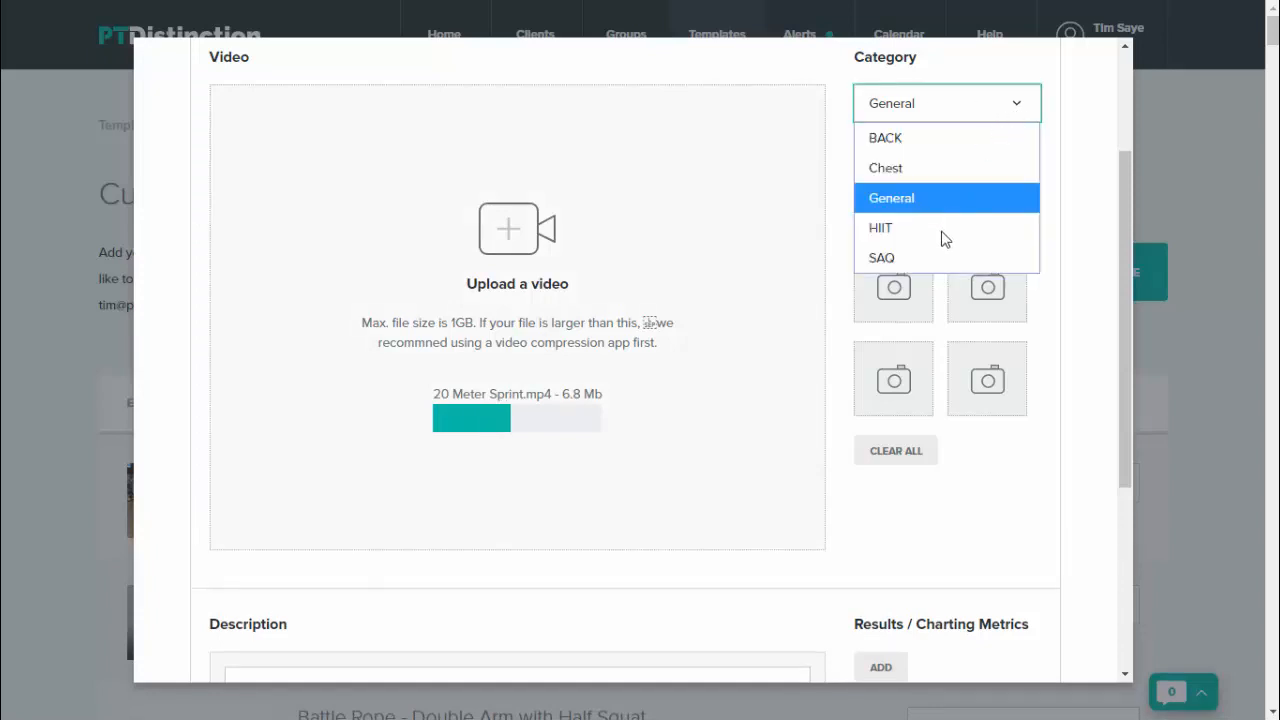
Set the category to SAQ and wait for the video upload to complete
left_click(881, 257)
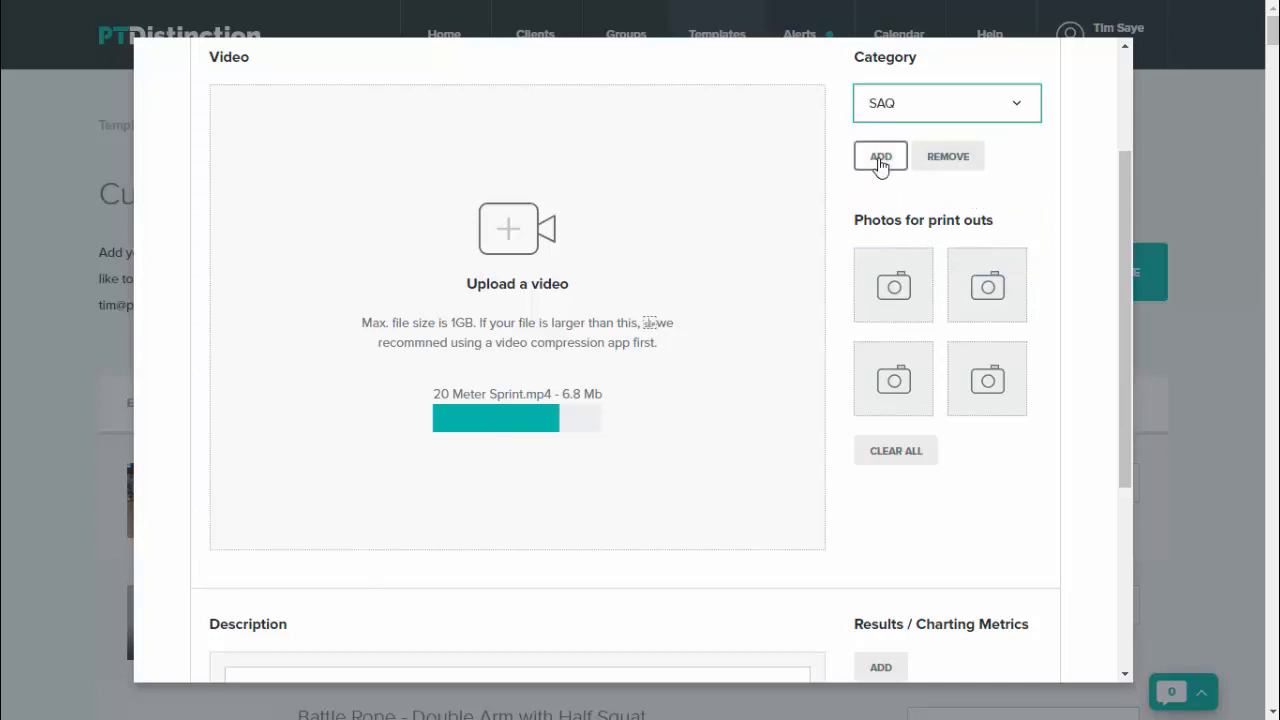
scroll("down", 3)
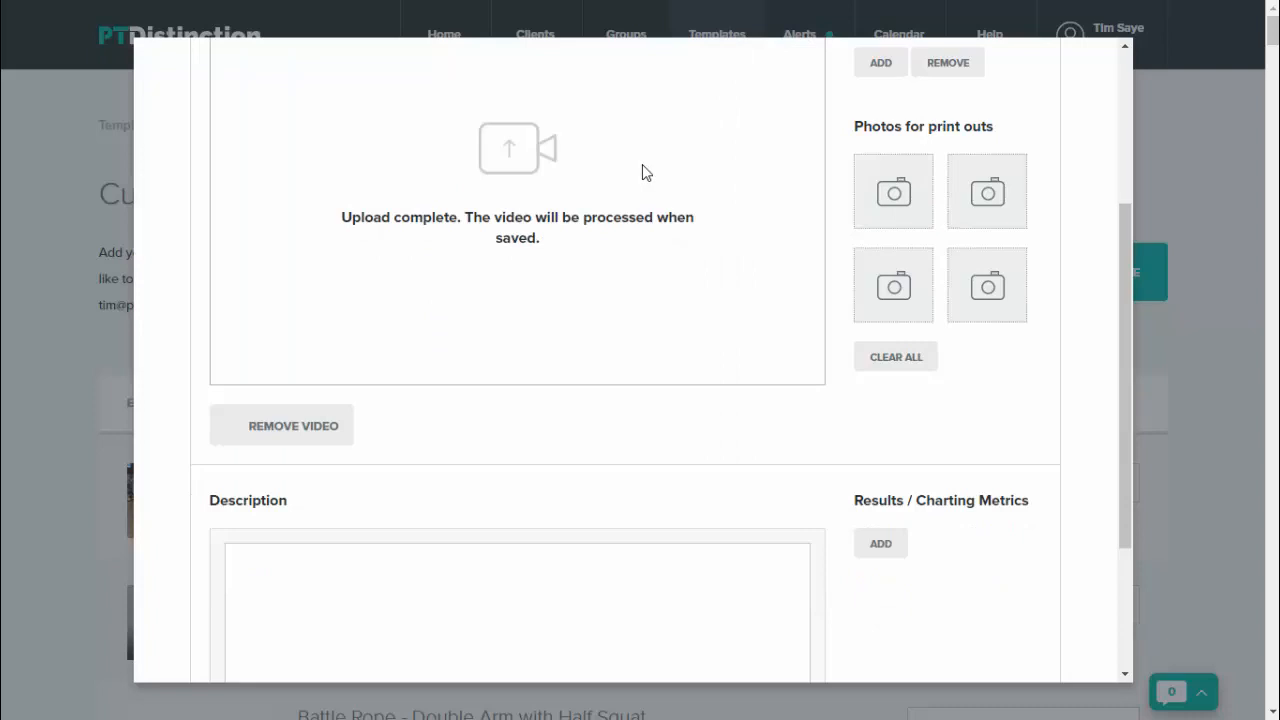
mouse_move(807, 207)
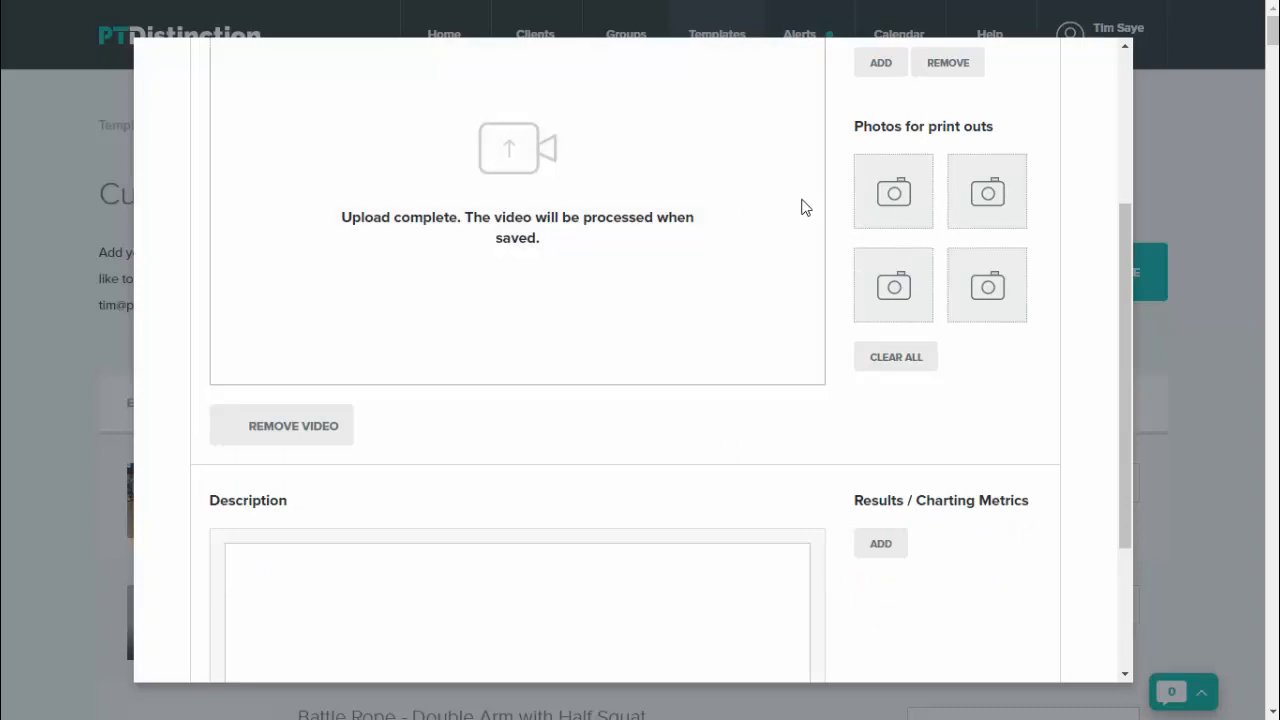
scroll("down", 3)
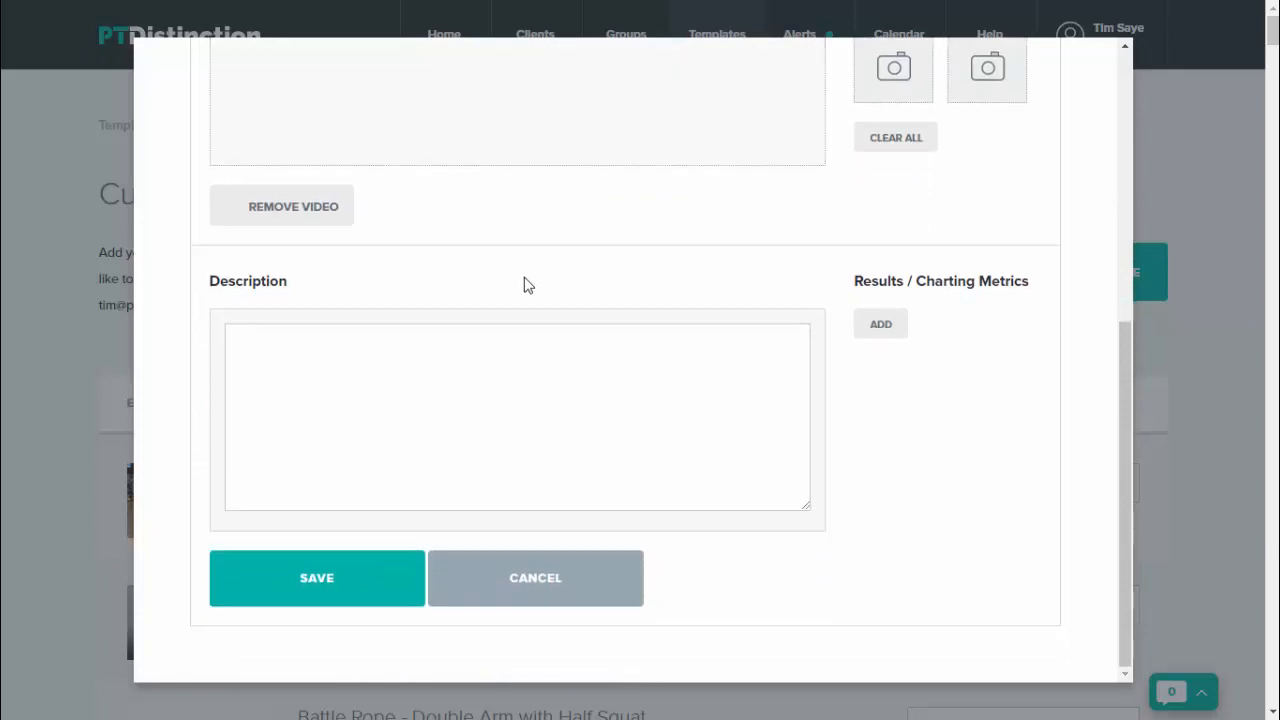
Add charting metrics 'Distince' in Meters and a second metric for Time
left_click(517, 417)
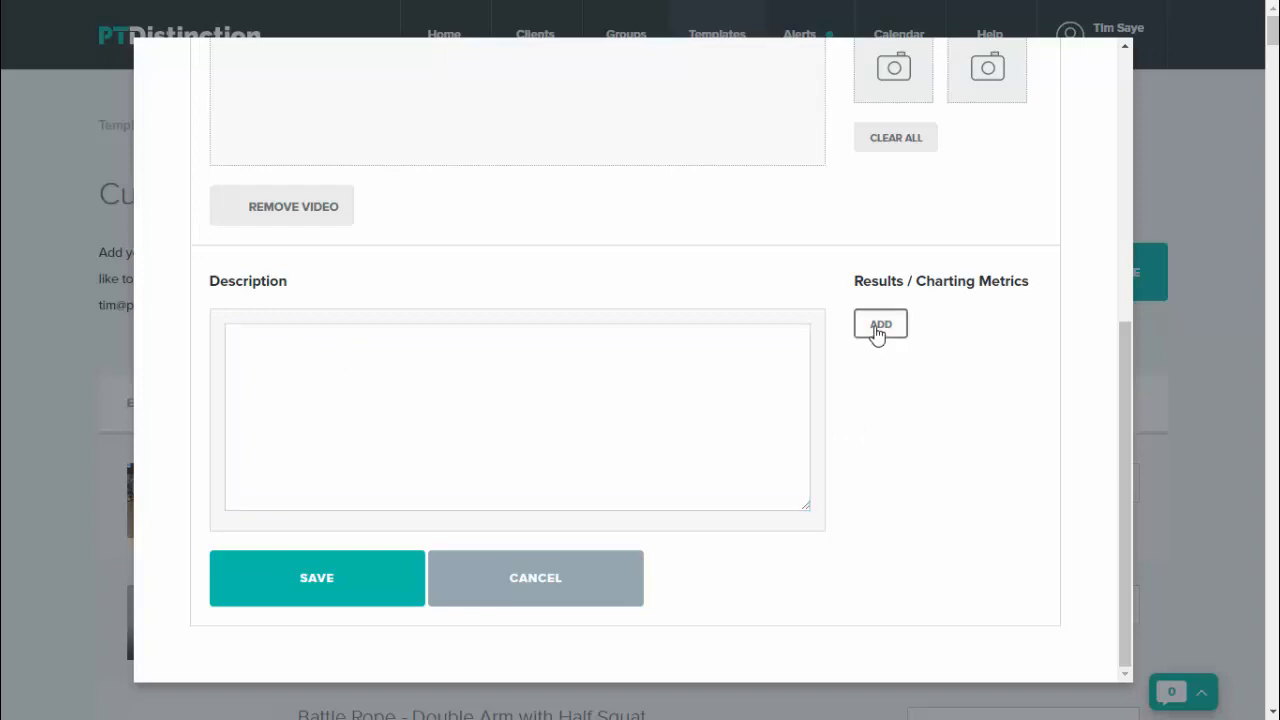
left_click(880, 323)
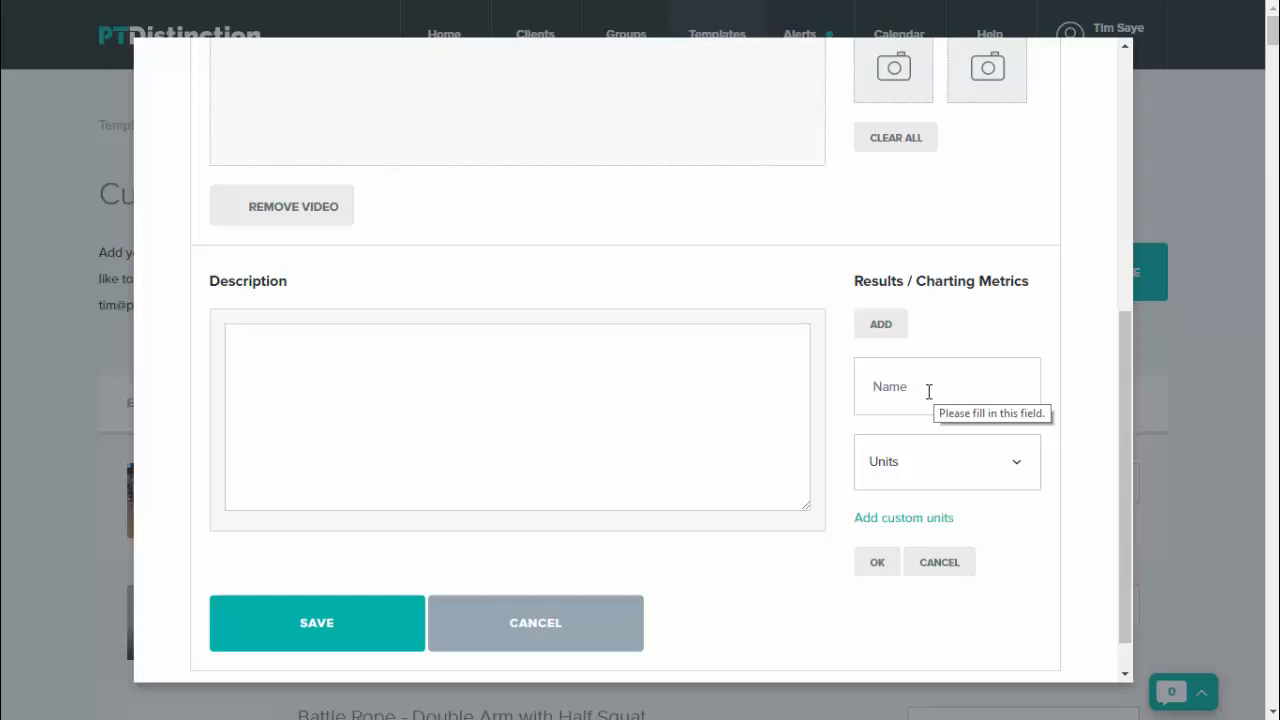
type("Dis")
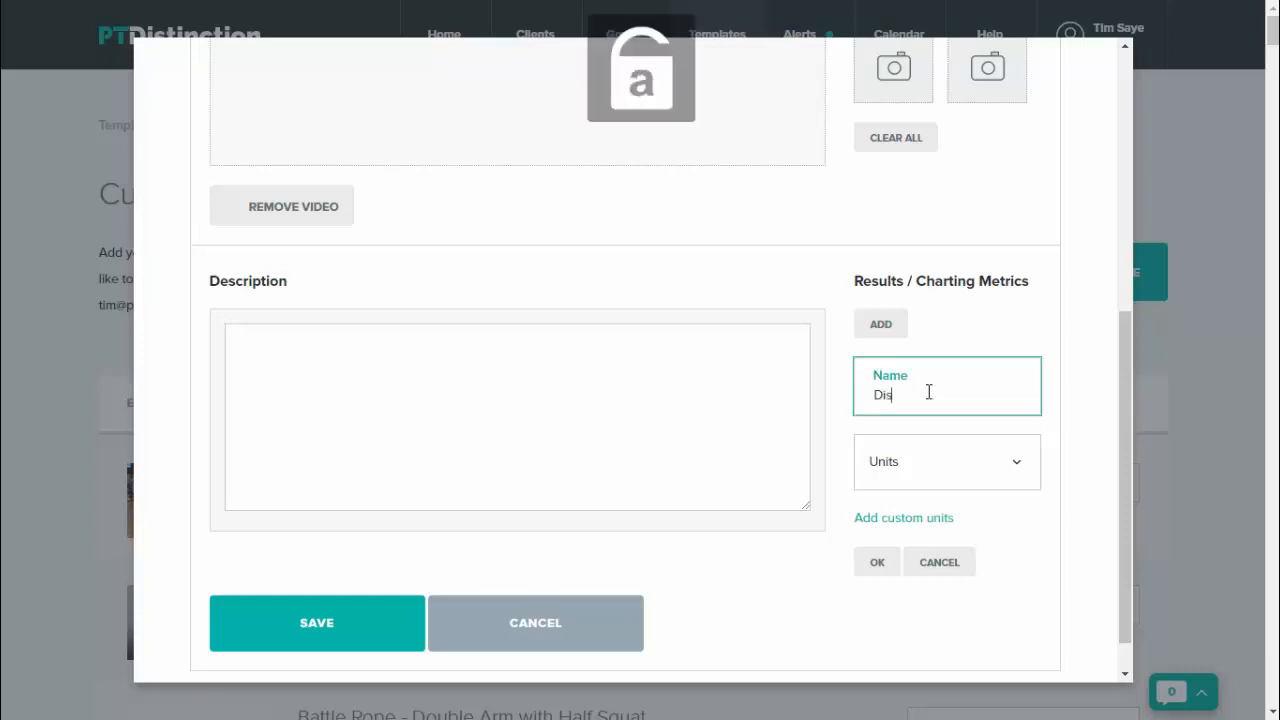
type("tince")
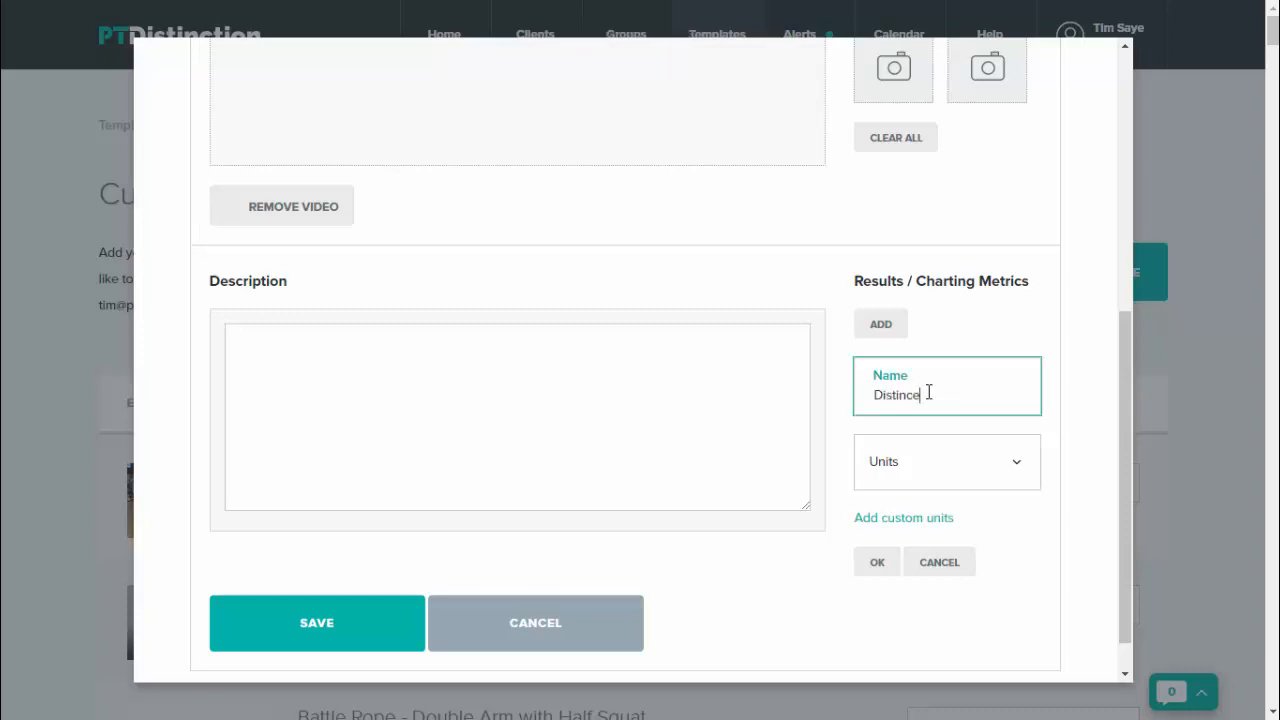
left_click(945, 461)
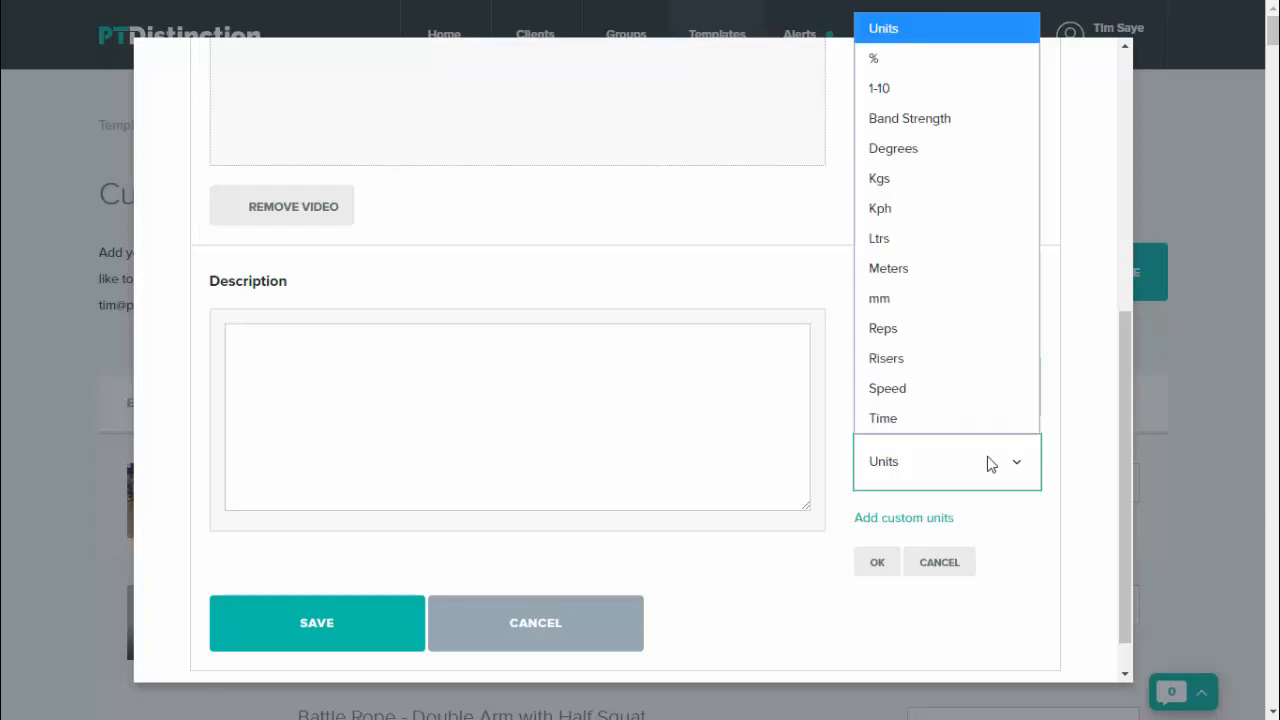
left_click(888, 268)
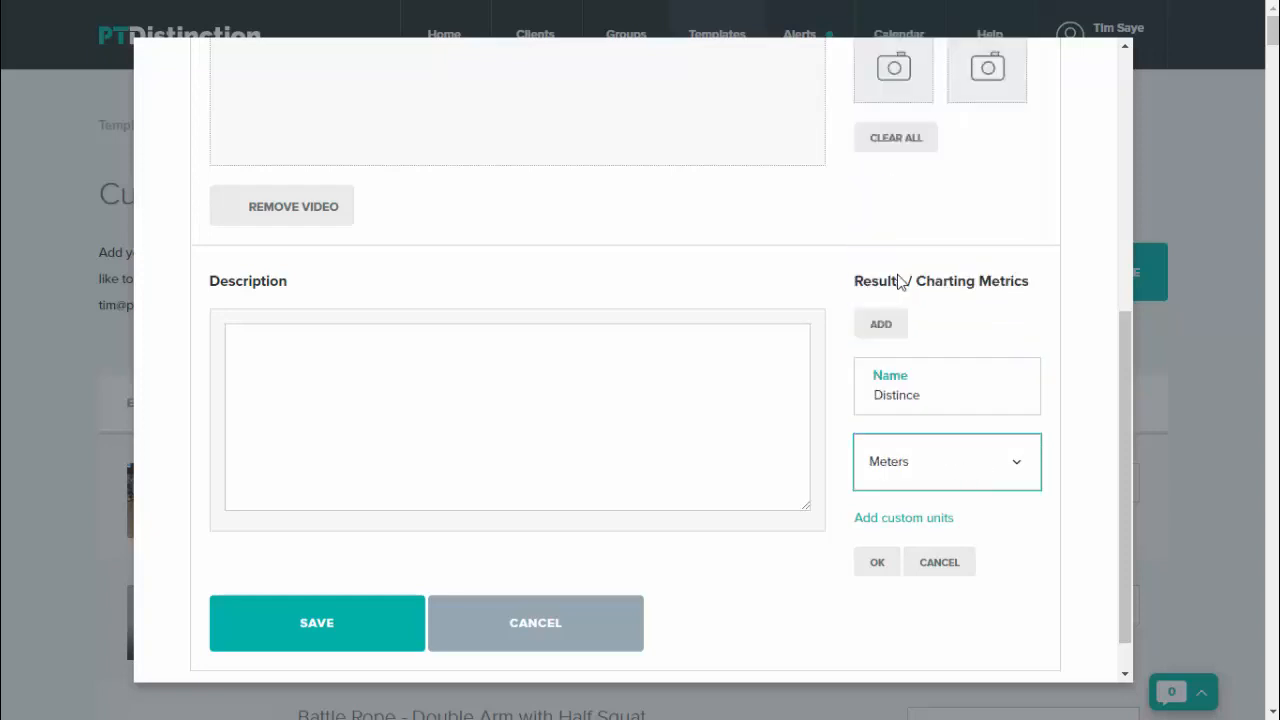
left_click(877, 561)
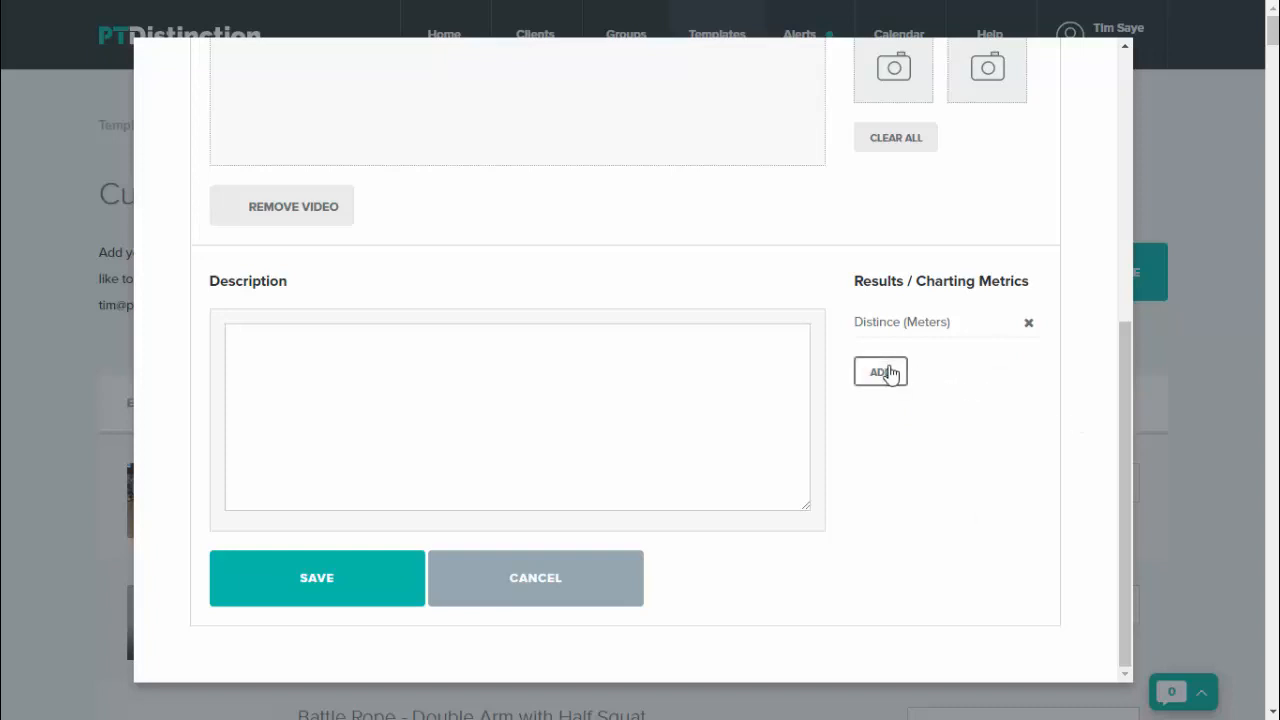
left_click(880, 372)
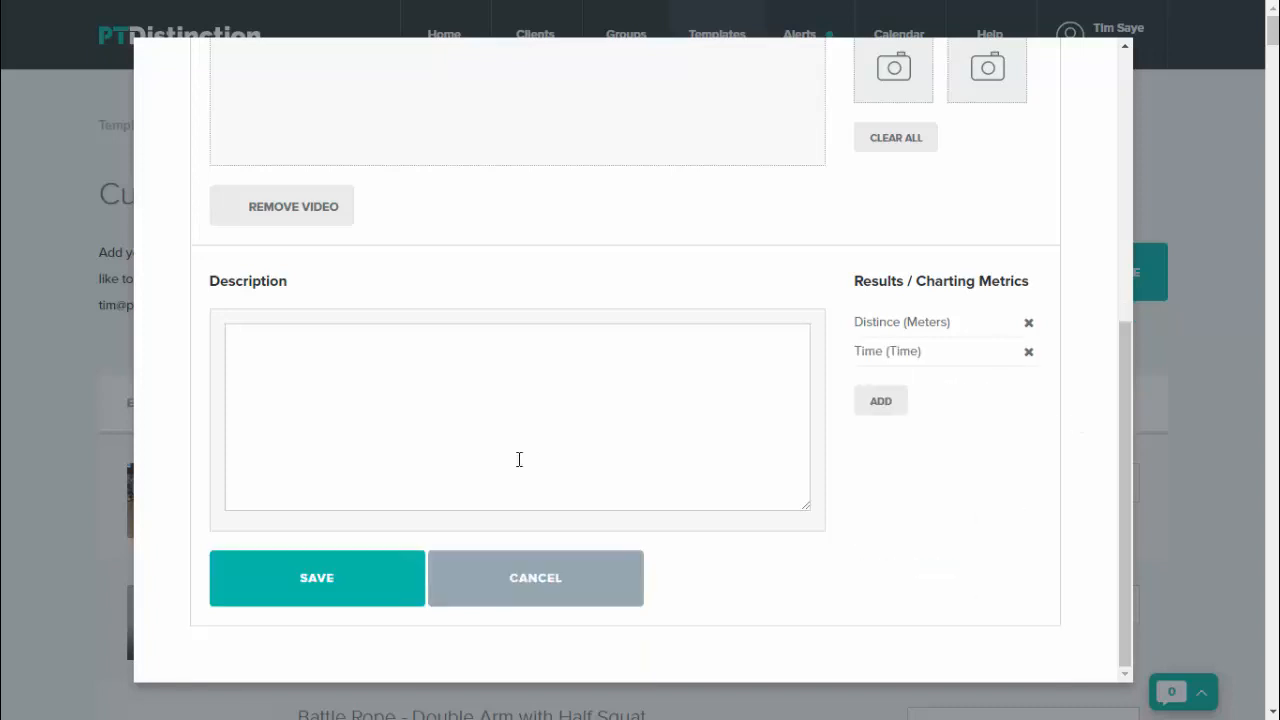
mouse_move(317, 578)
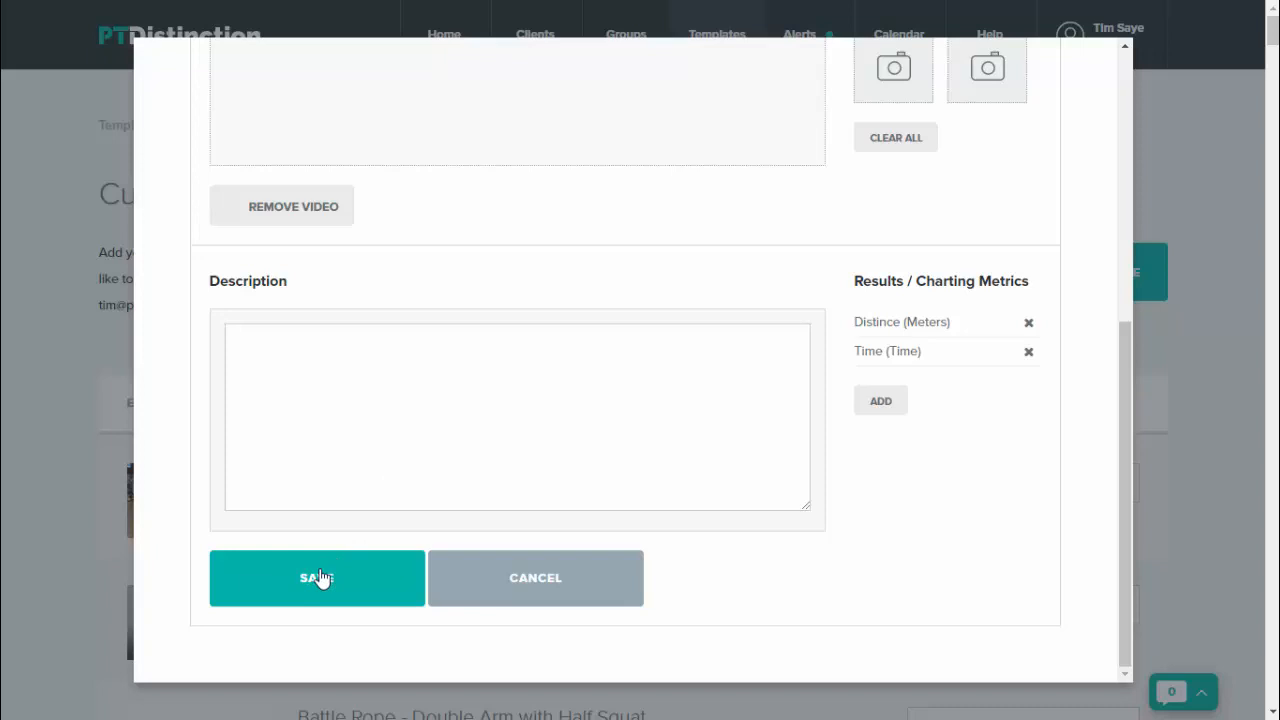
Save the Sprint exercise and dismiss the Saved confirmation
left_click(316, 577)
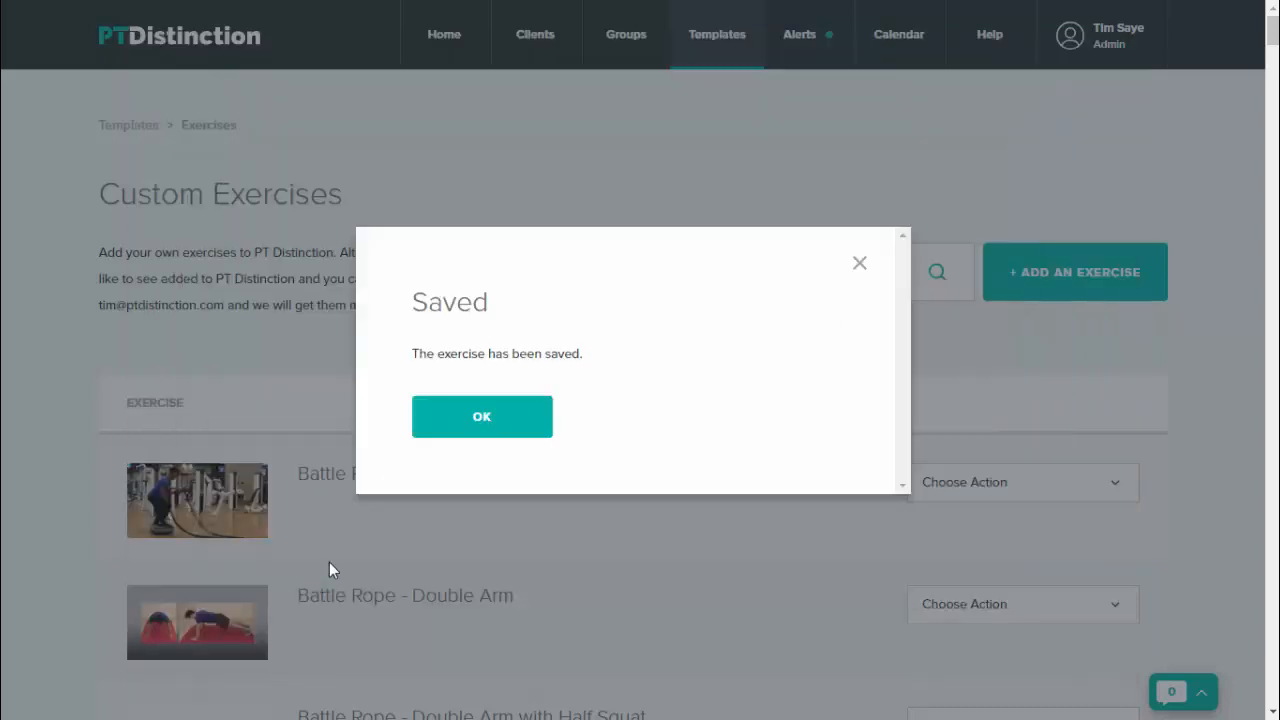
left_click(482, 416)
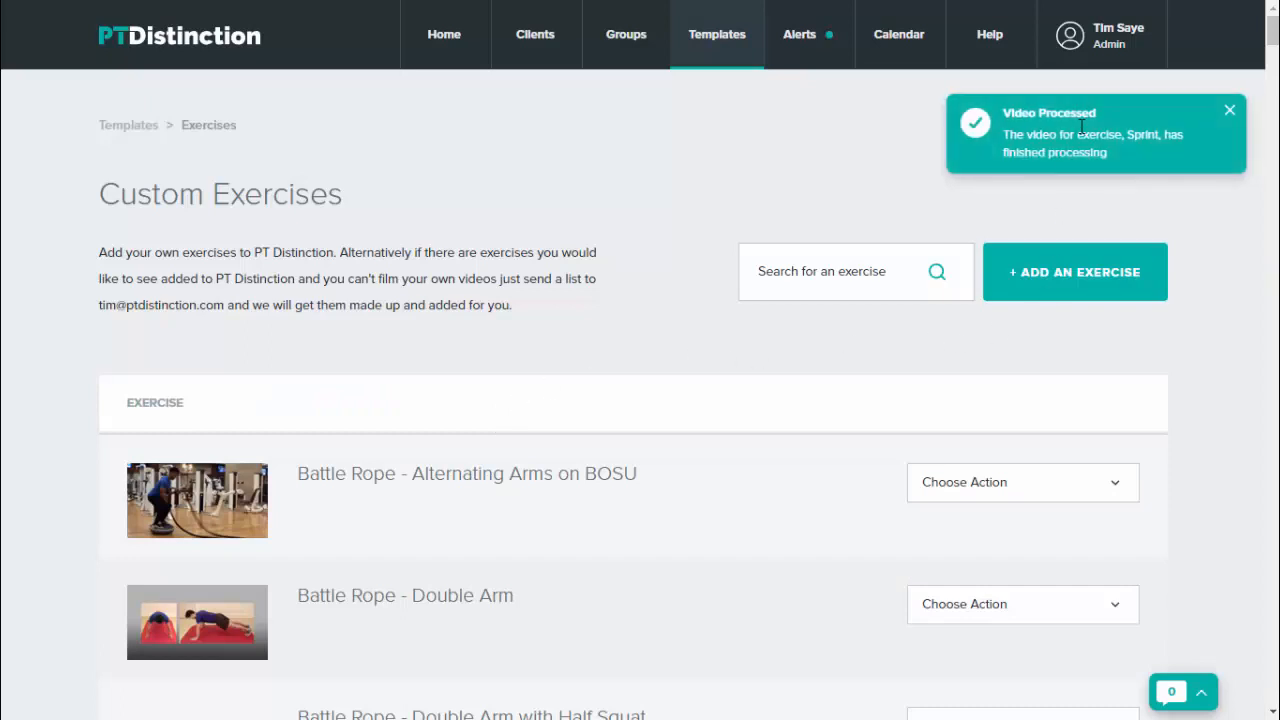
scroll("up", 3)
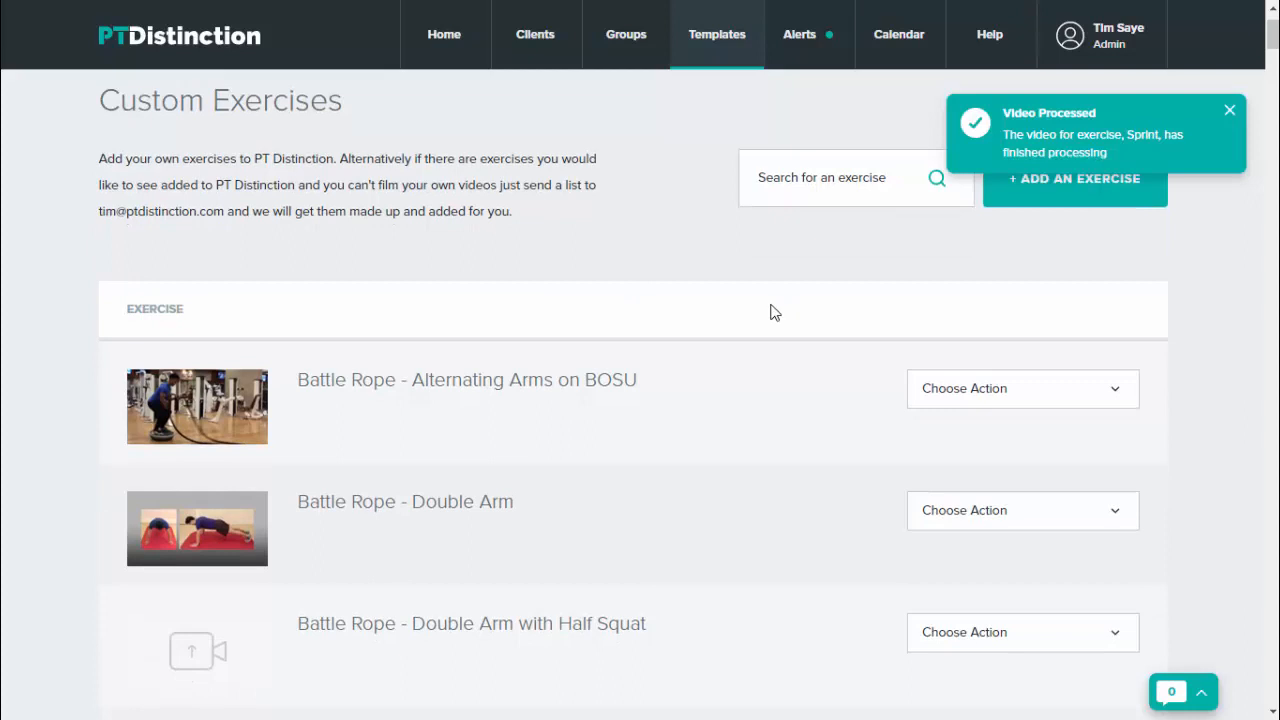
left_click(1229, 110)
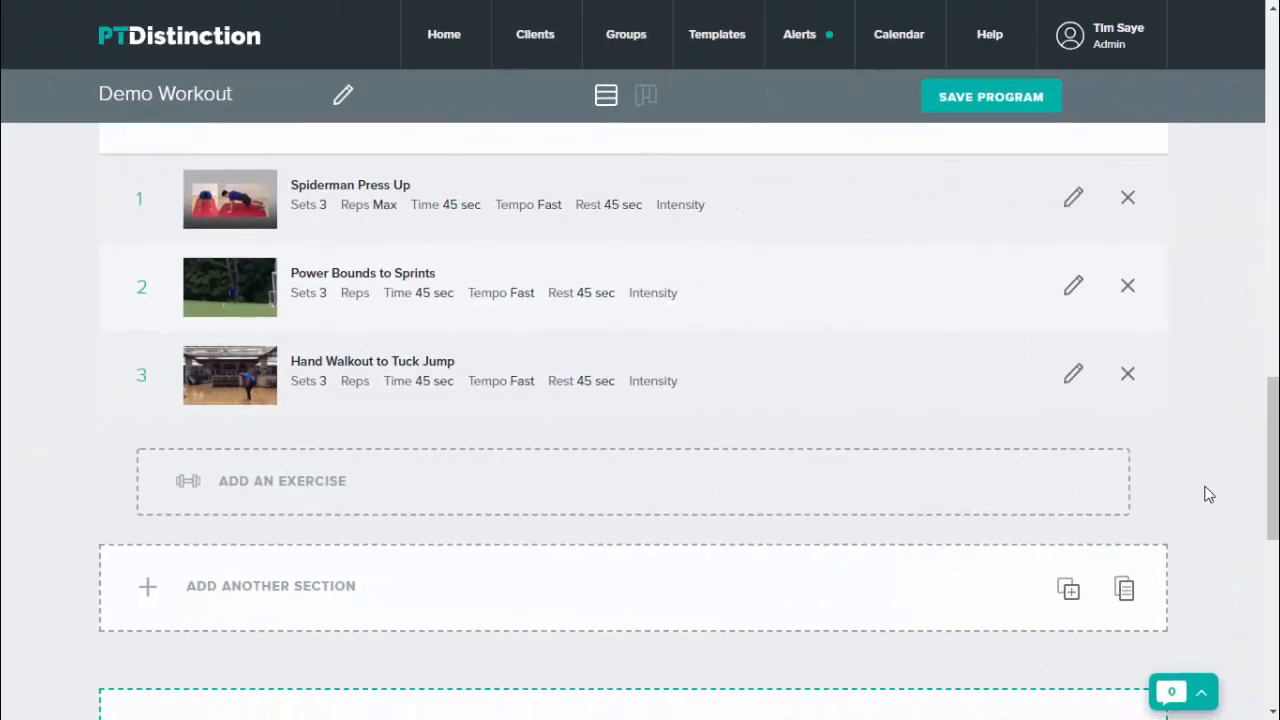
mouse_move(665, 471)
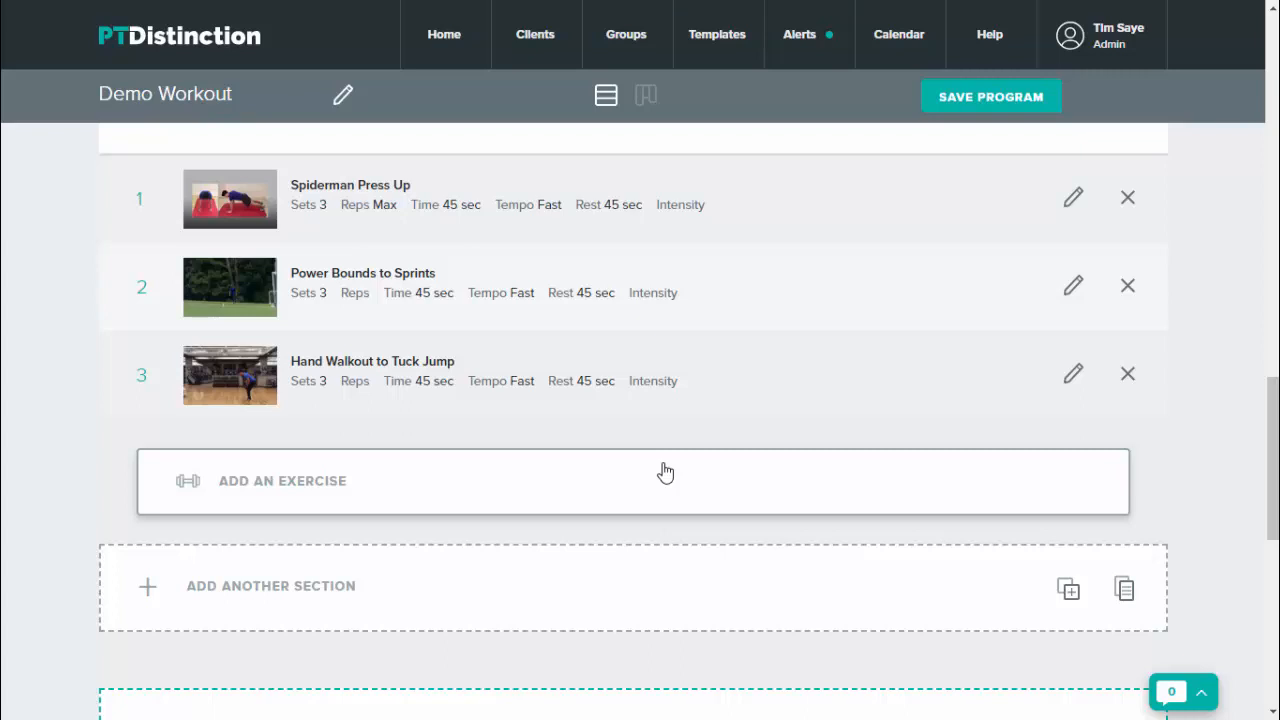
mouse_move(338, 487)
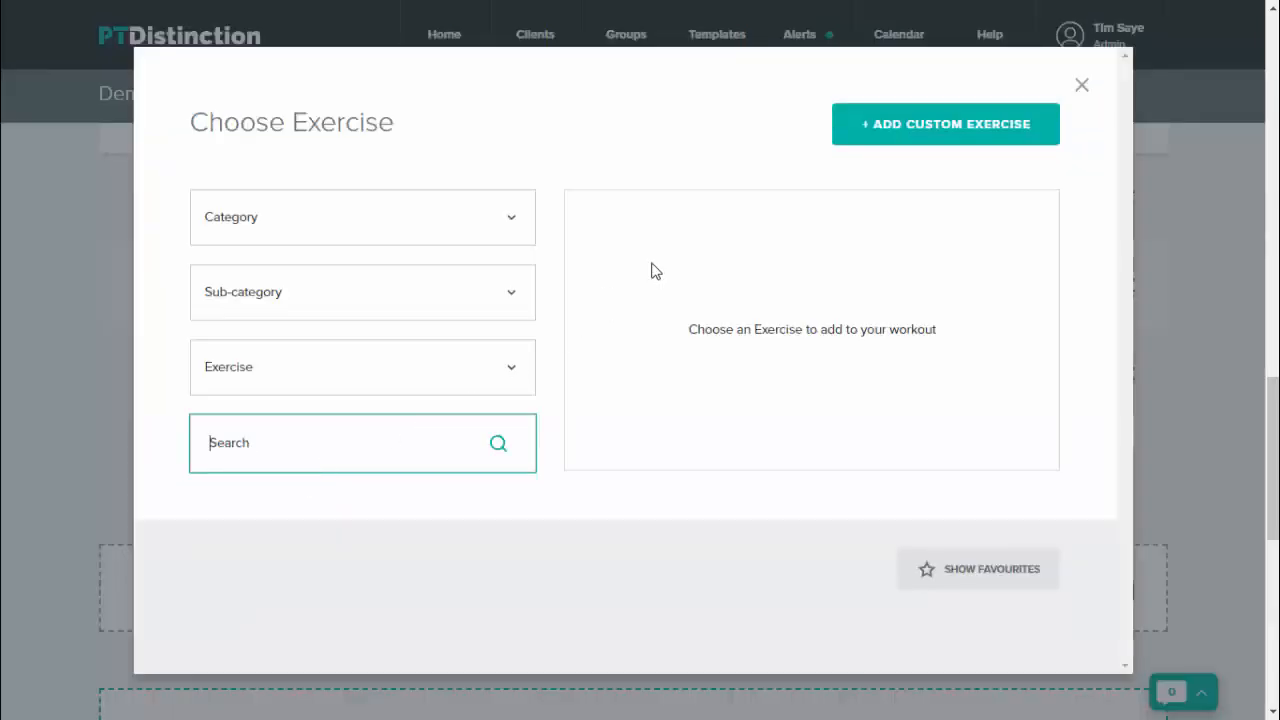
Start a custom exercise from the chooser, then close the Choose Exercise dialog
left_click(944, 123)
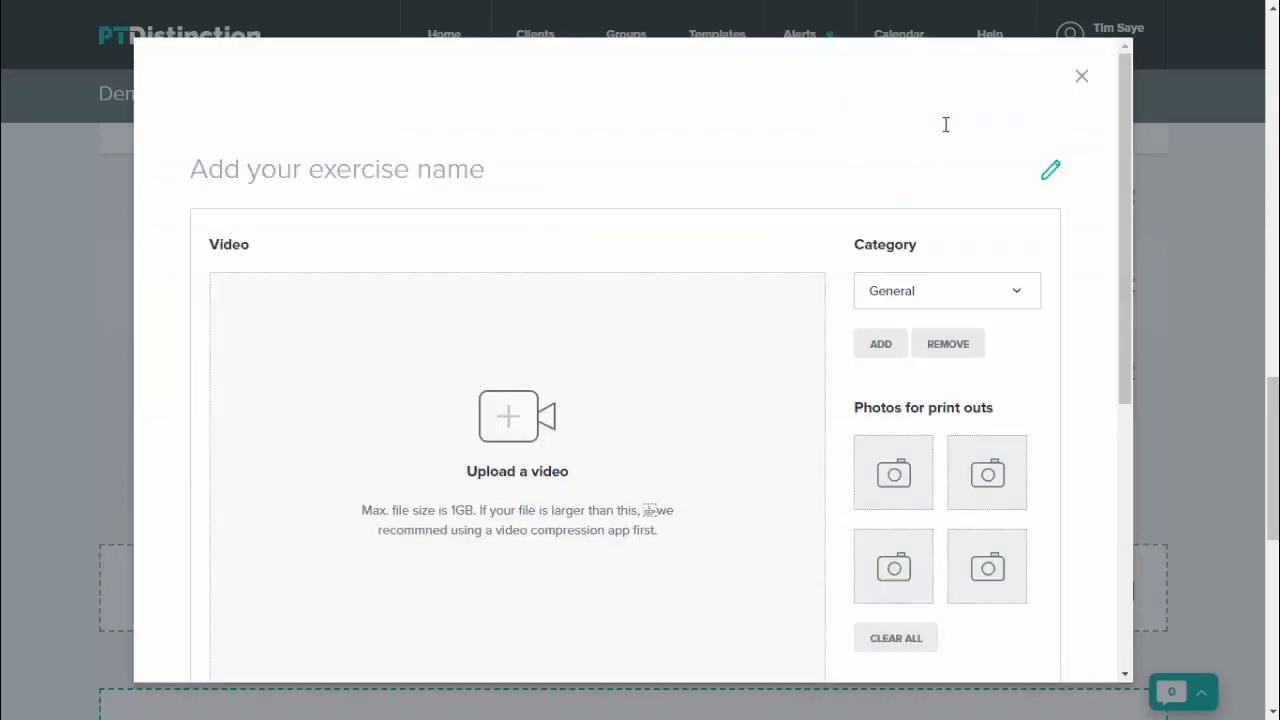
mouse_move(696, 164)
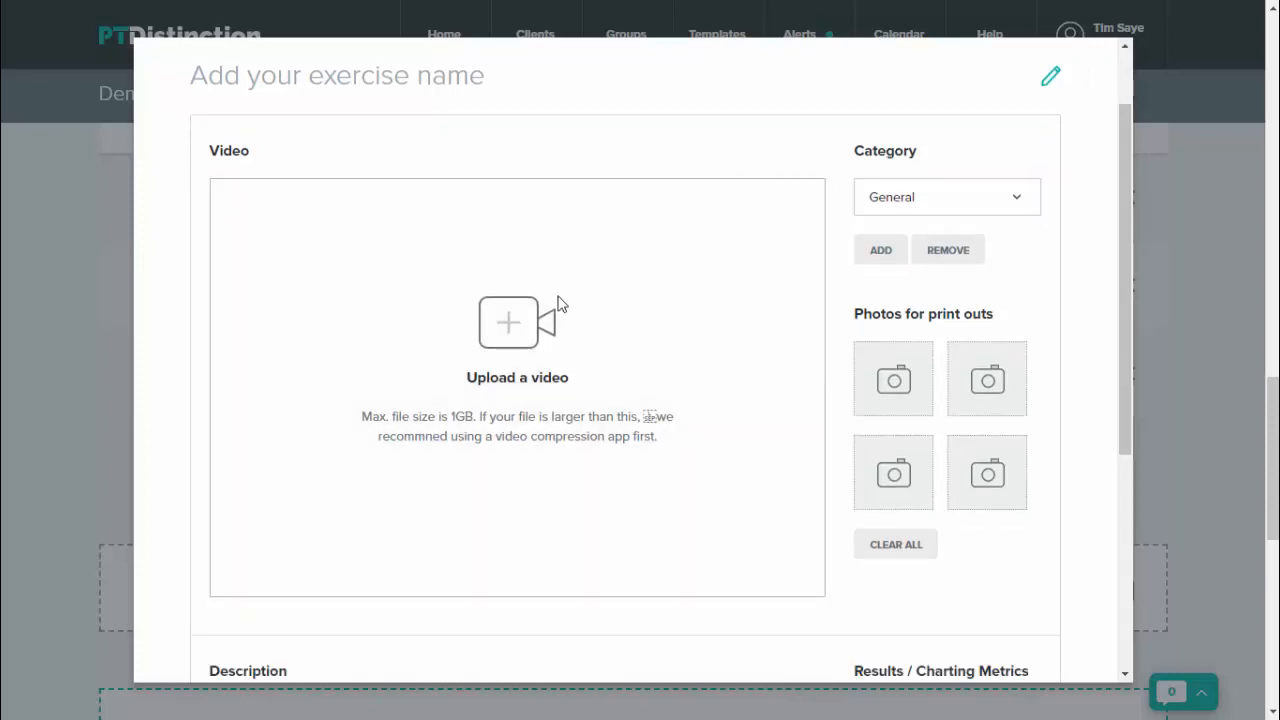
mouse_move(478, 472)
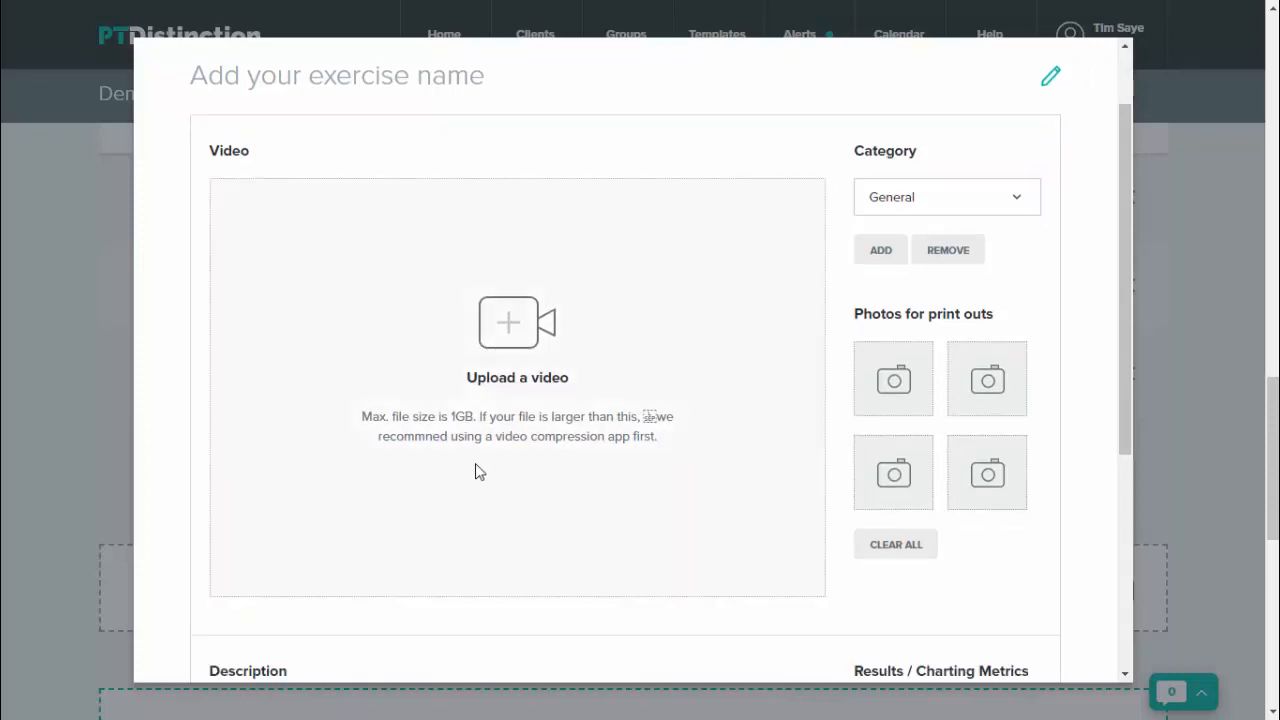
scroll("down", 3)
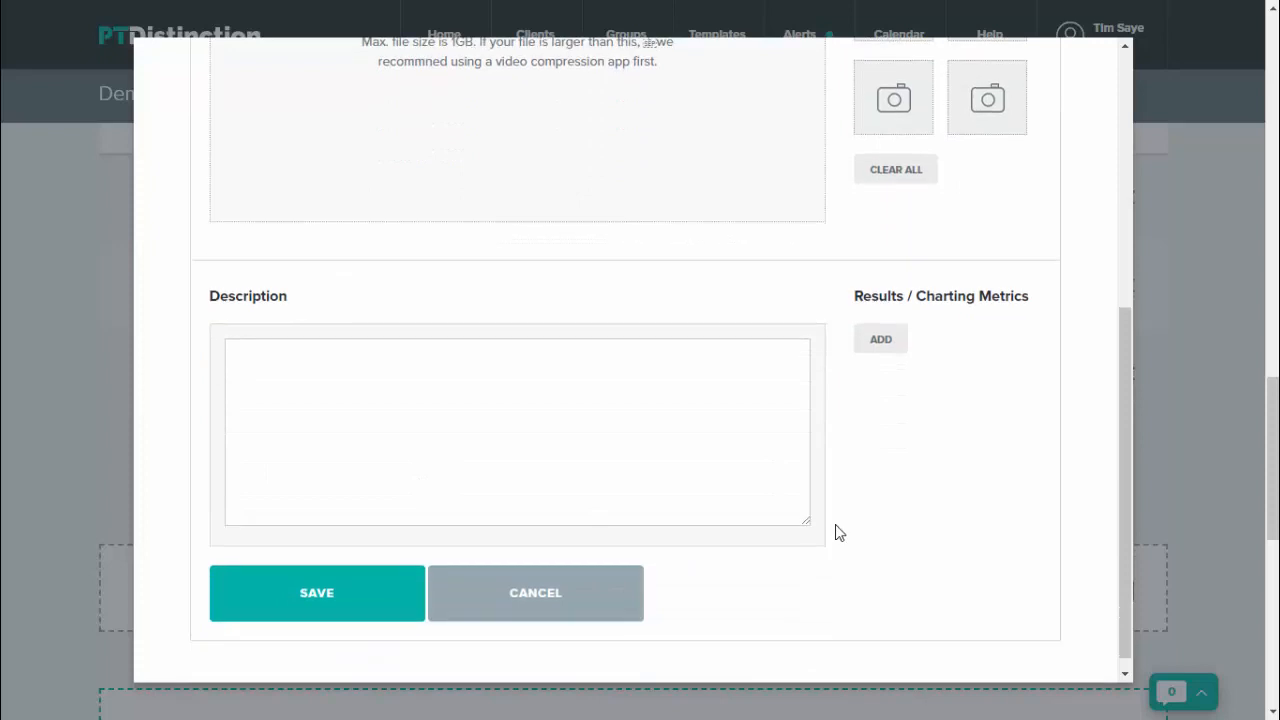
mouse_move(317, 592)
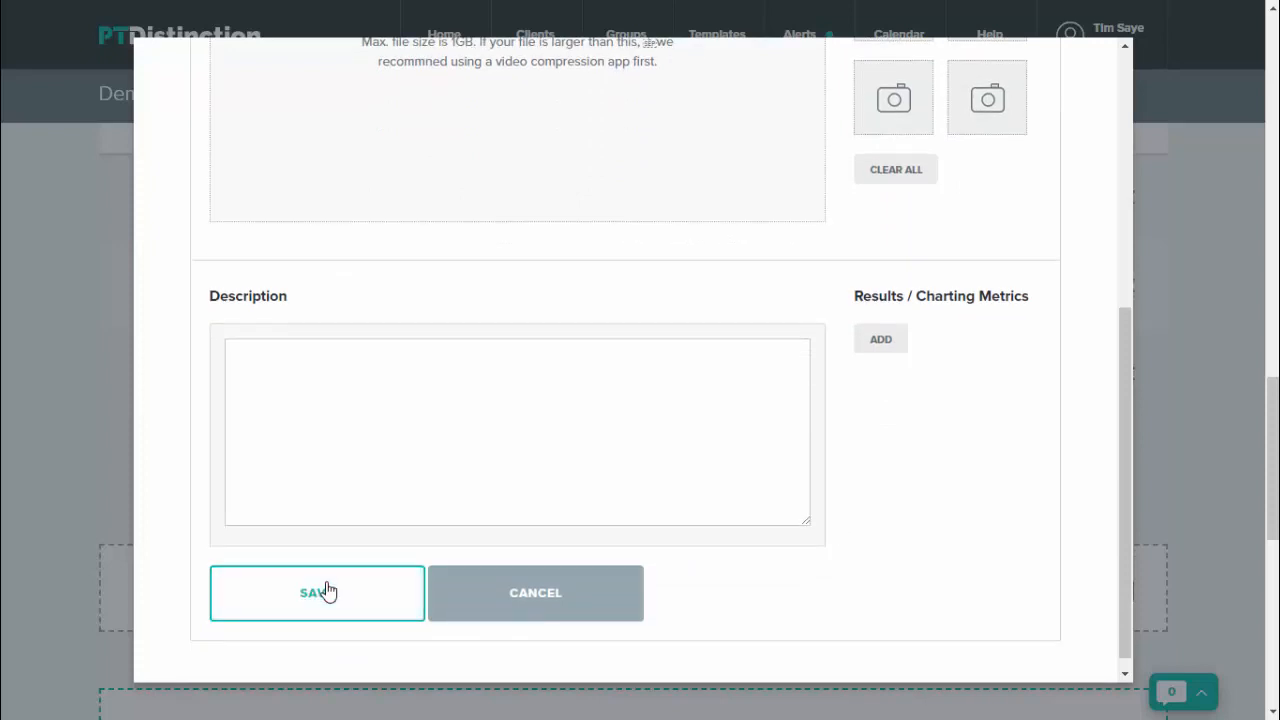
mouse_move(505, 615)
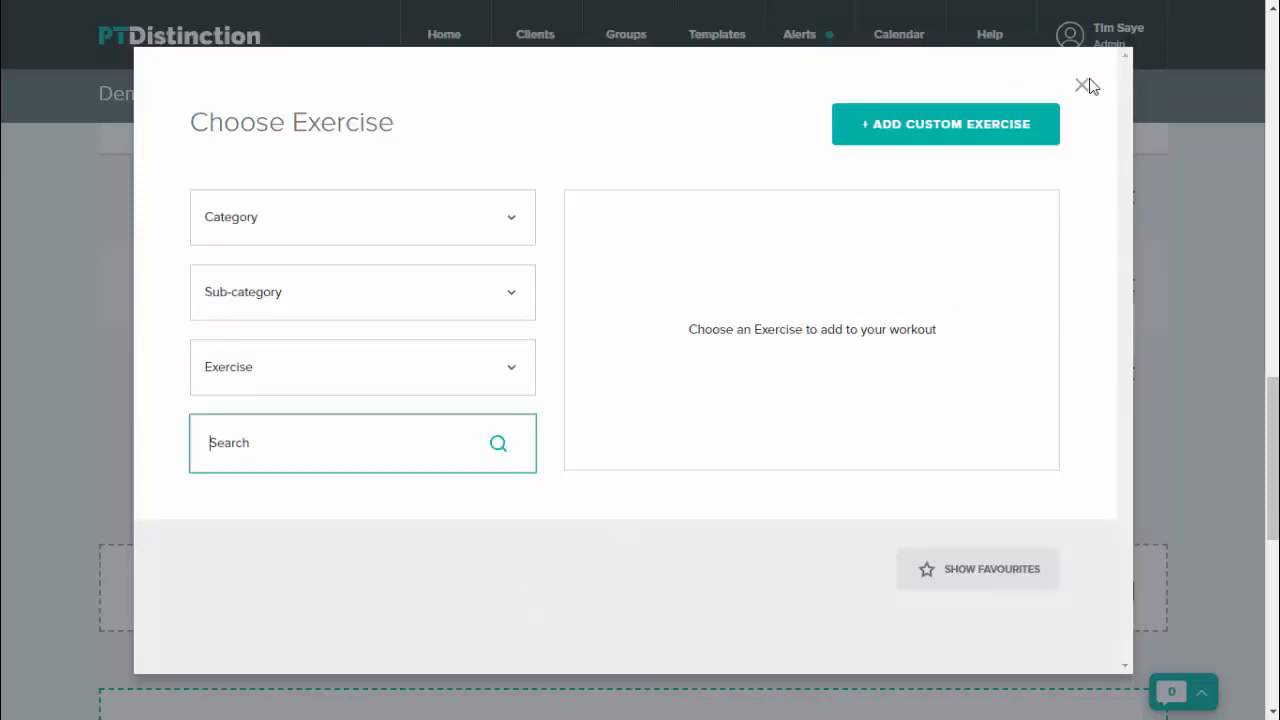
left_click(1082, 85)
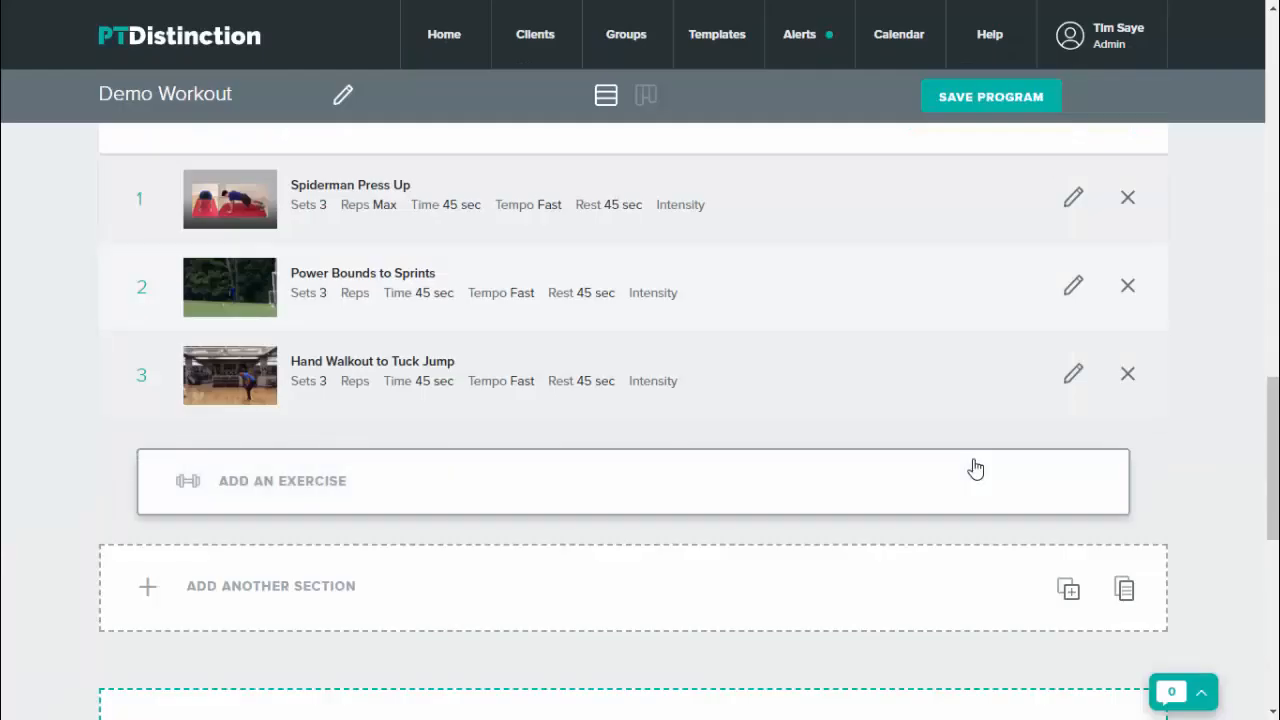